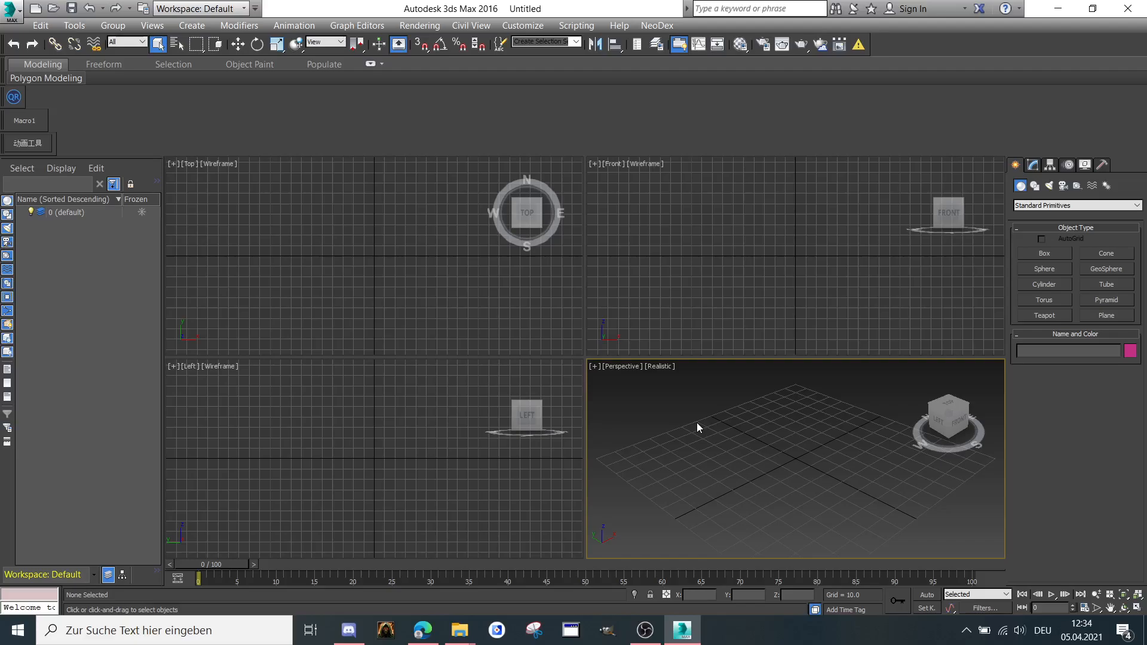
mouse_move(604, 427)
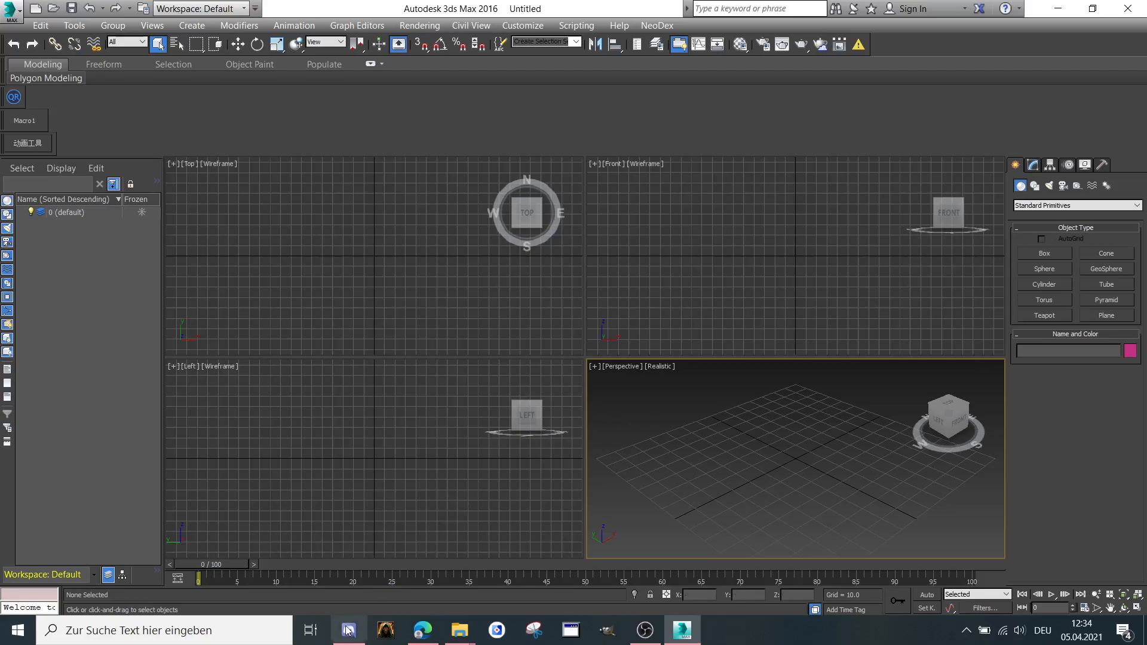
- Show the 3ds-max-plugins channel in the Warcraft 3 Tutorials Discord server
left_click(348, 629)
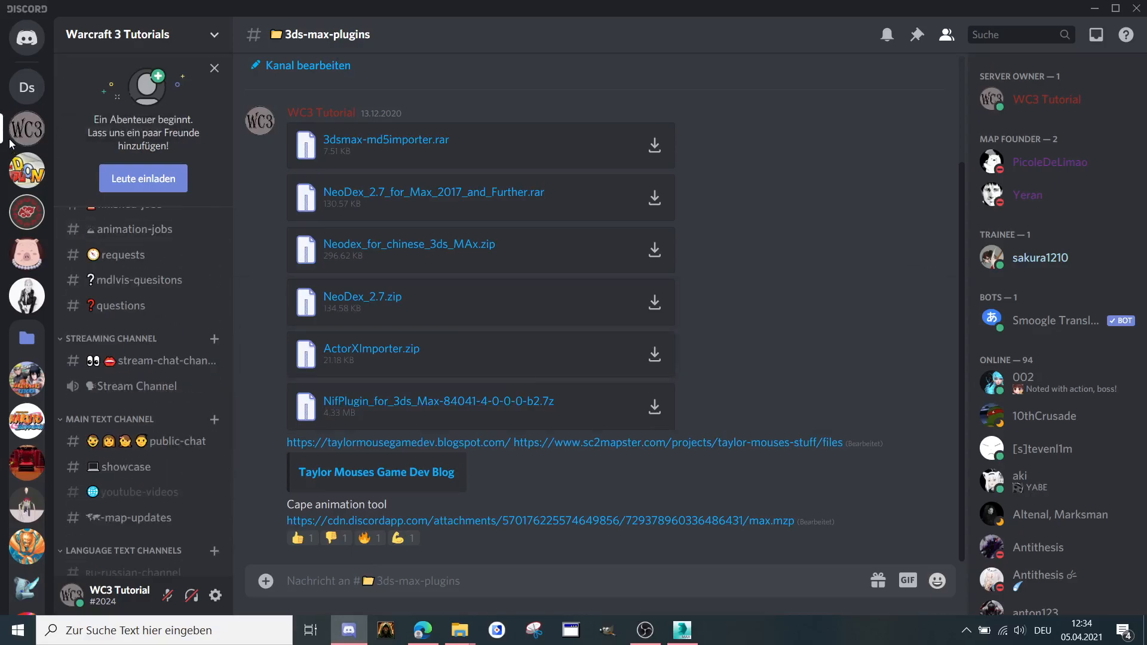
scroll("down", 3)
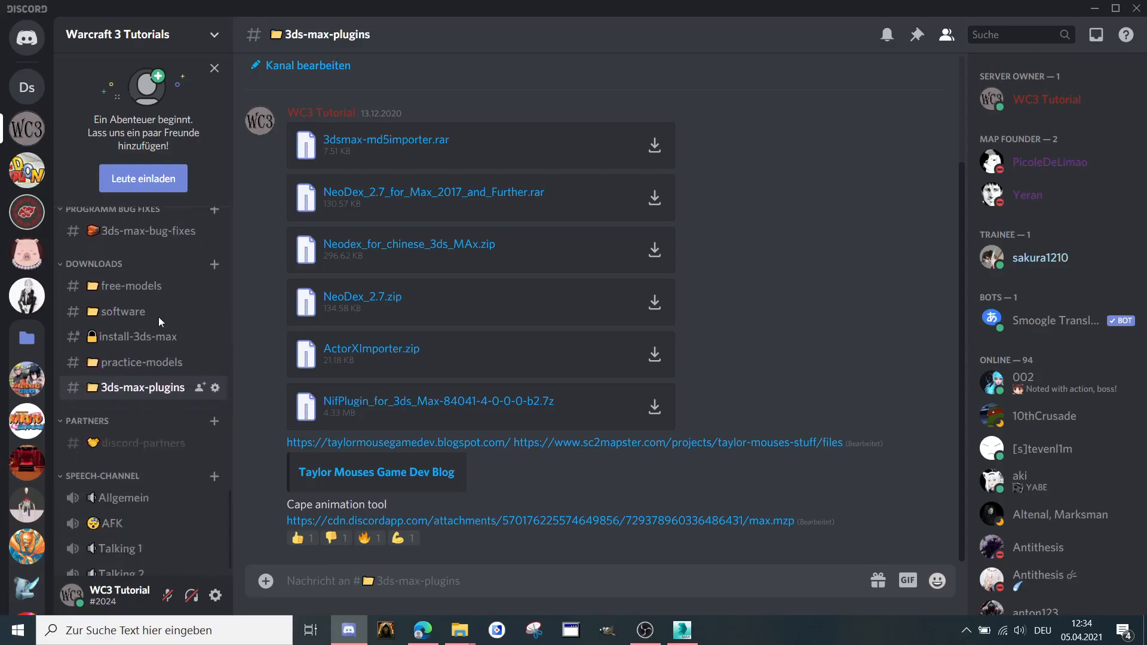
mouse_move(306, 391)
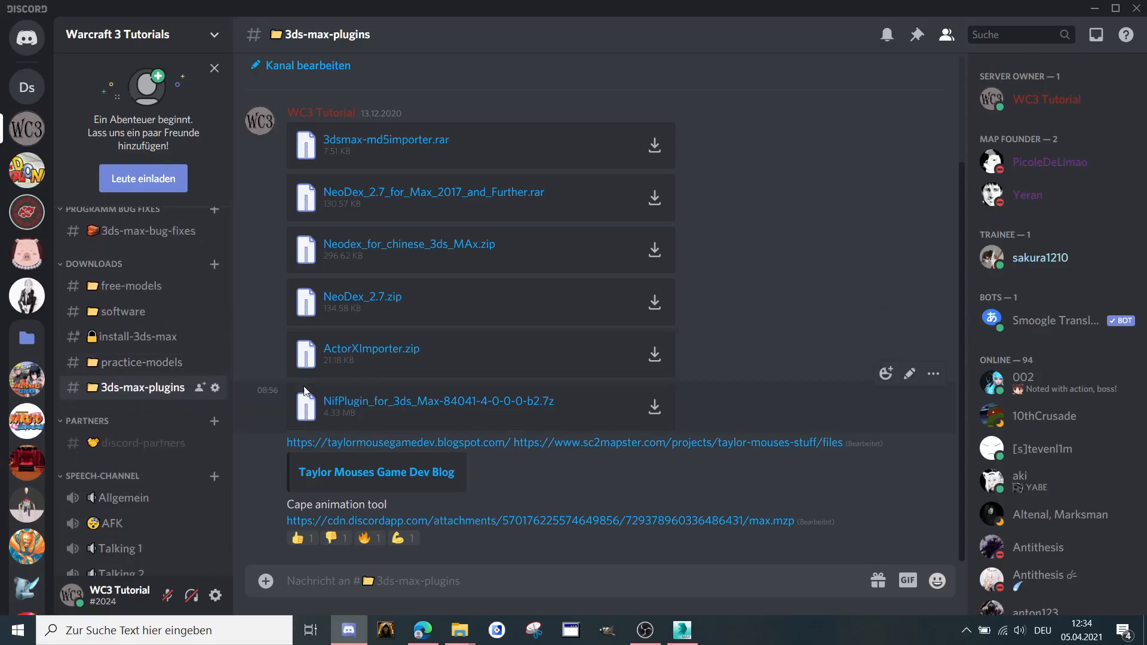
mouse_move(385, 196)
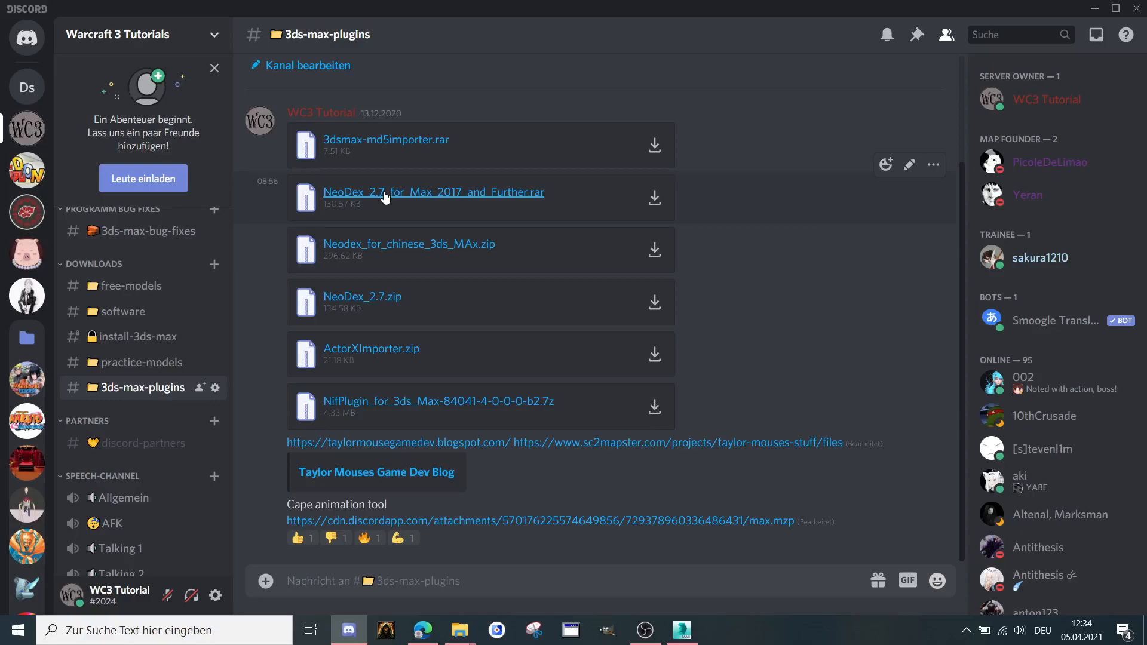
mouse_move(375, 247)
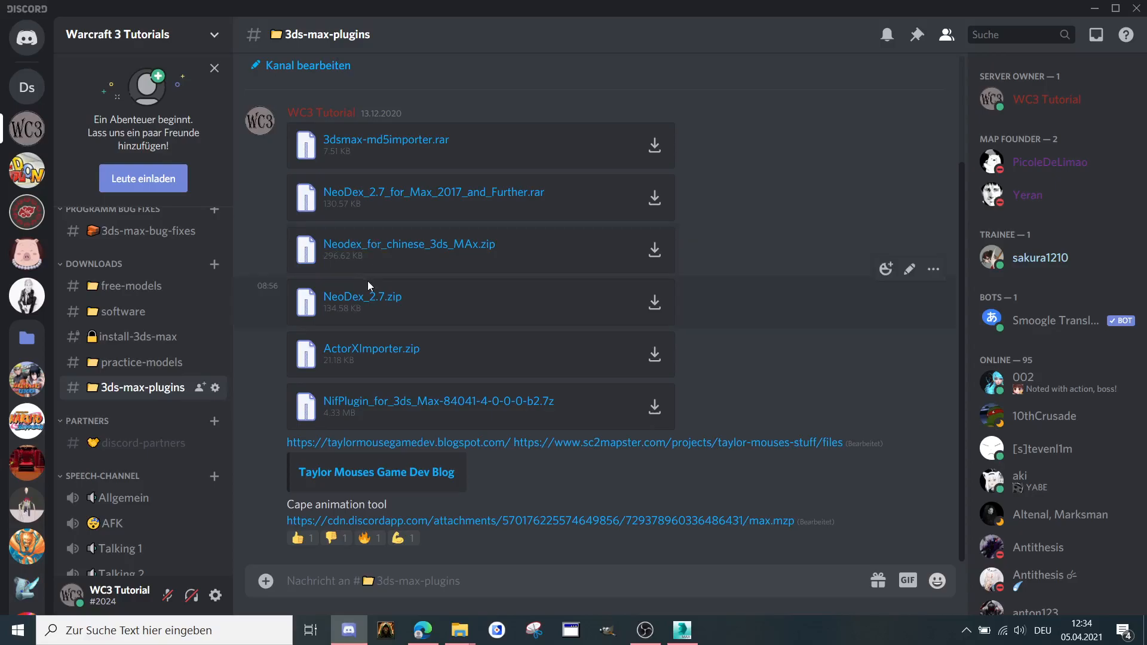
mouse_move(361, 296)
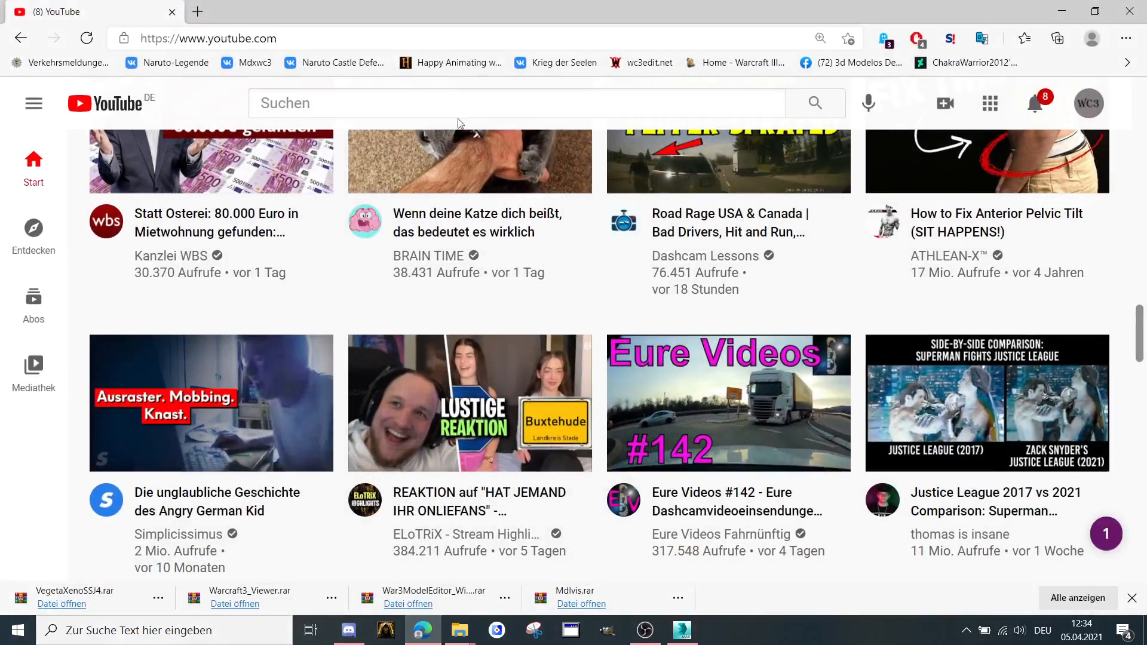
- Find the 'how to install neodex' YouTube video, then minimize the browser
left_click(516, 102)
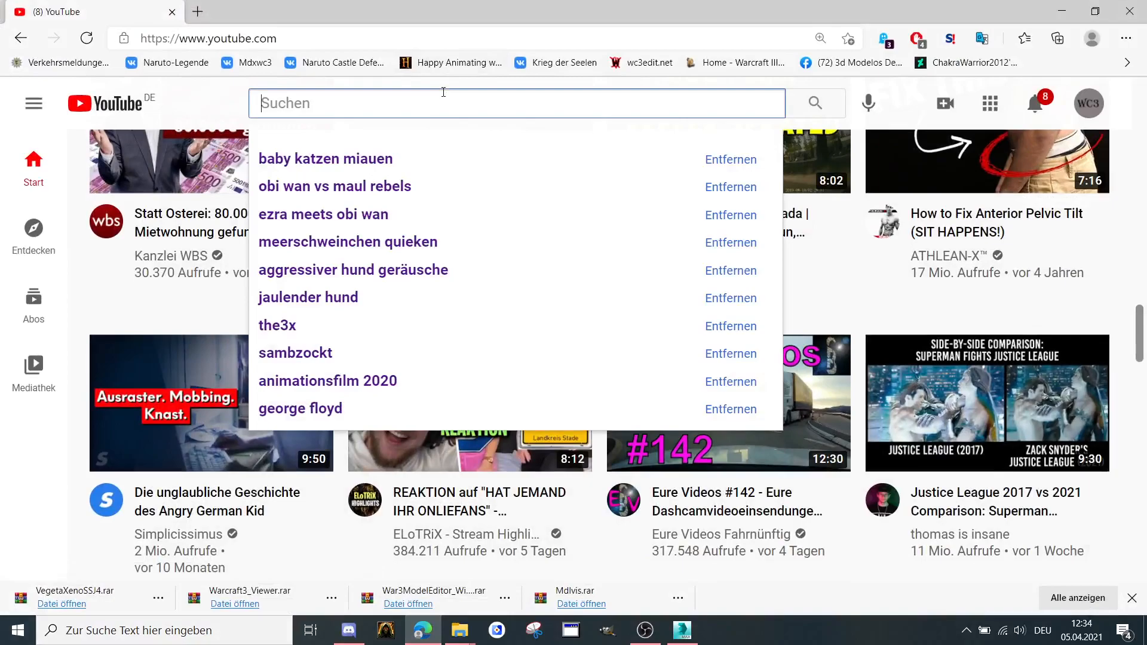
type("how")
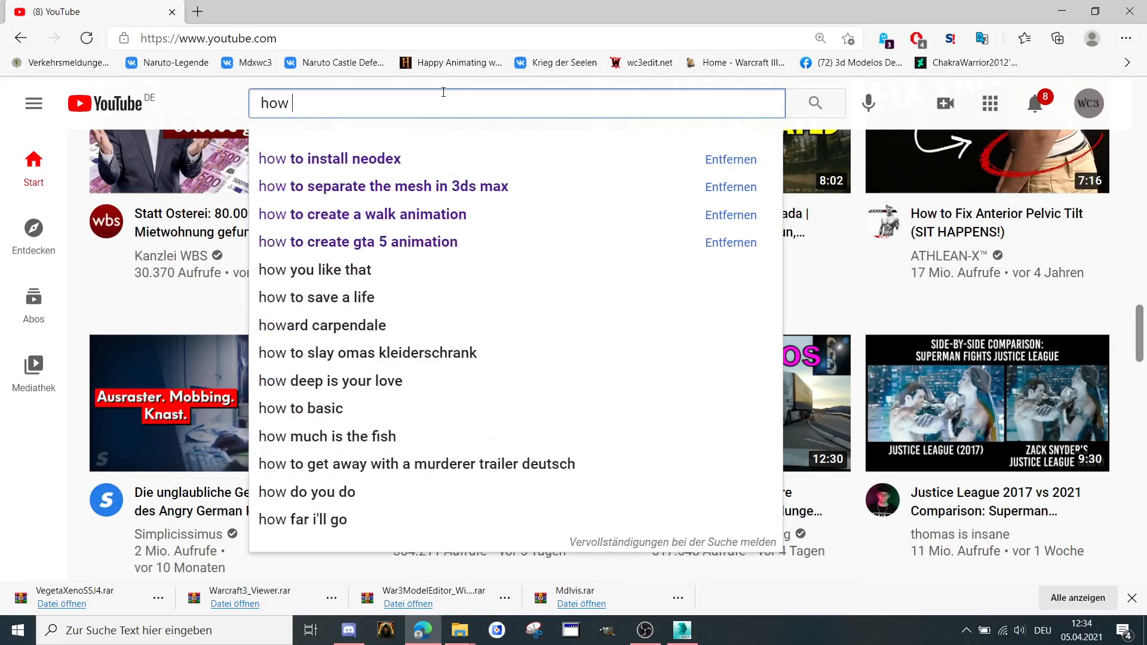
left_click(329, 159)
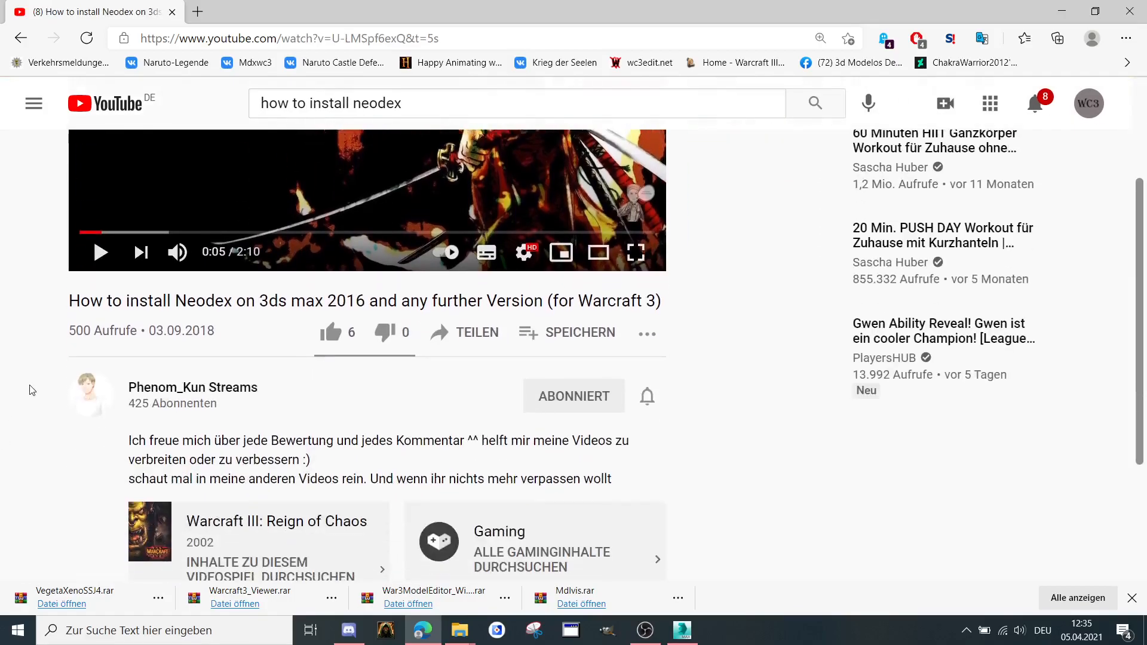
scroll("down", 3)
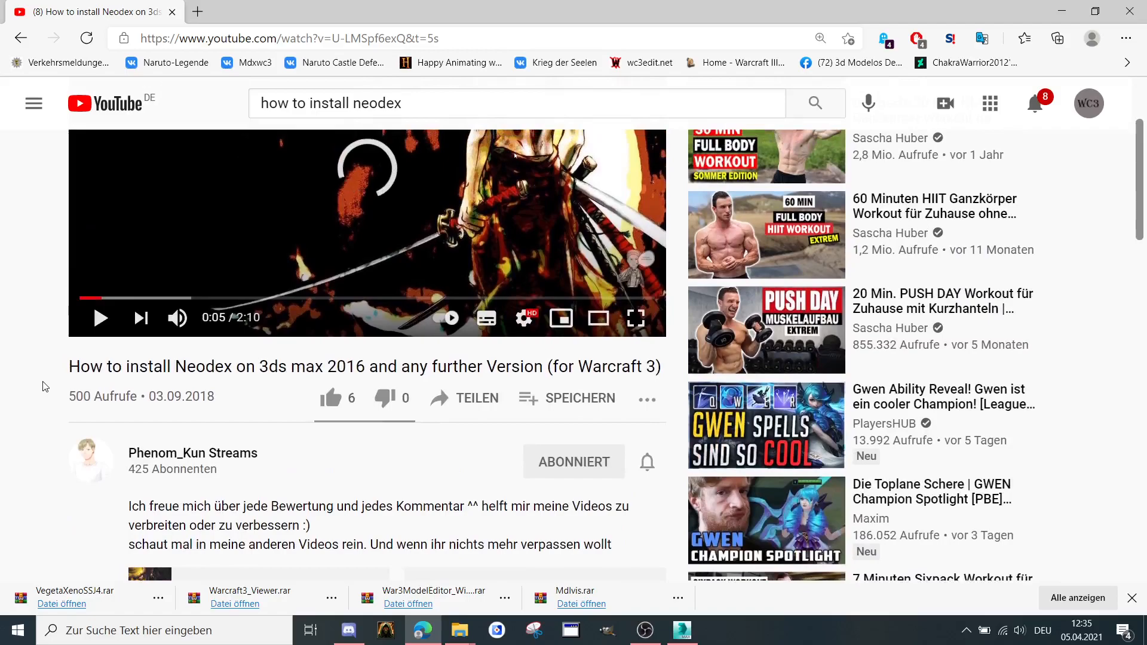
scroll("down", 3)
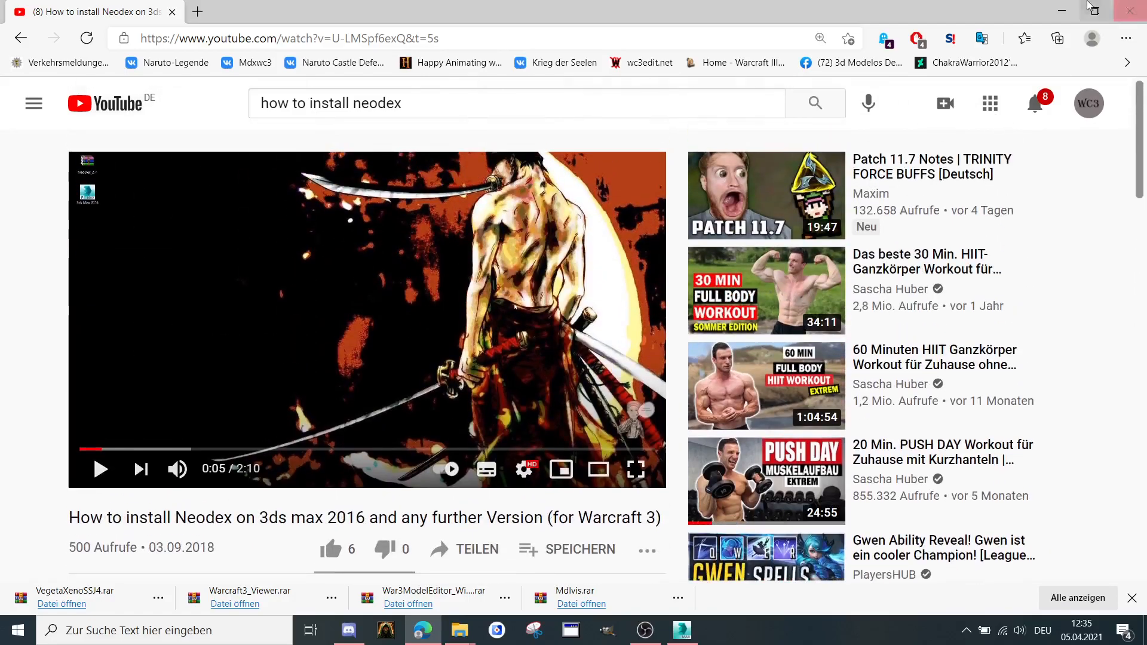
left_click(681, 630)
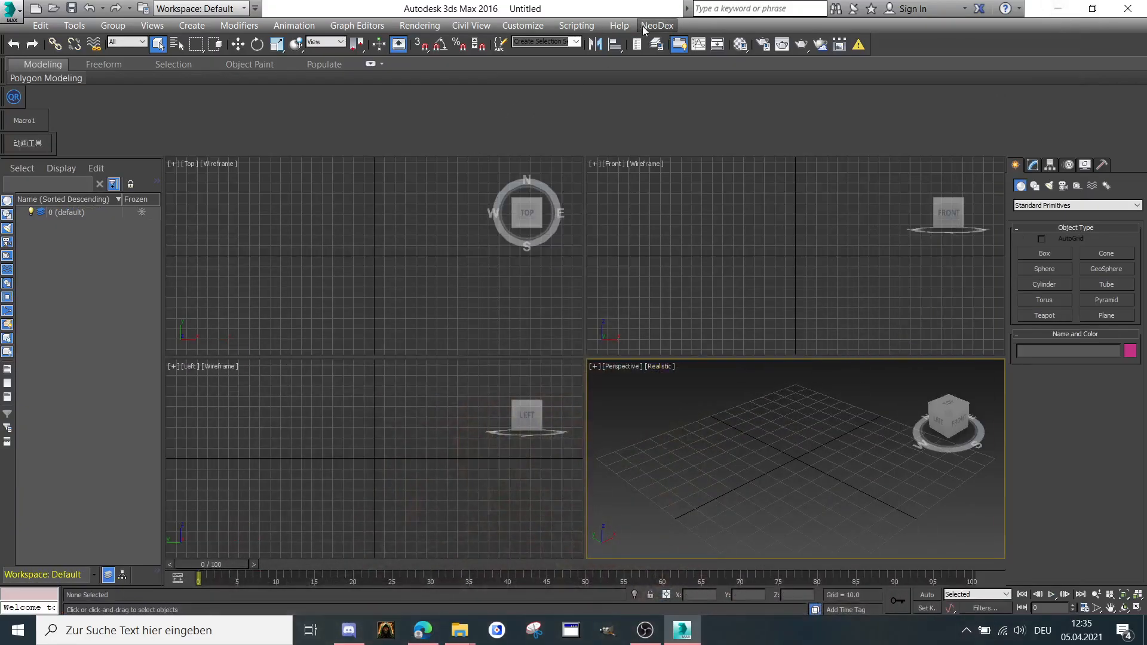
- Launch the Importer from the NeoDex menu
left_click(656, 25)
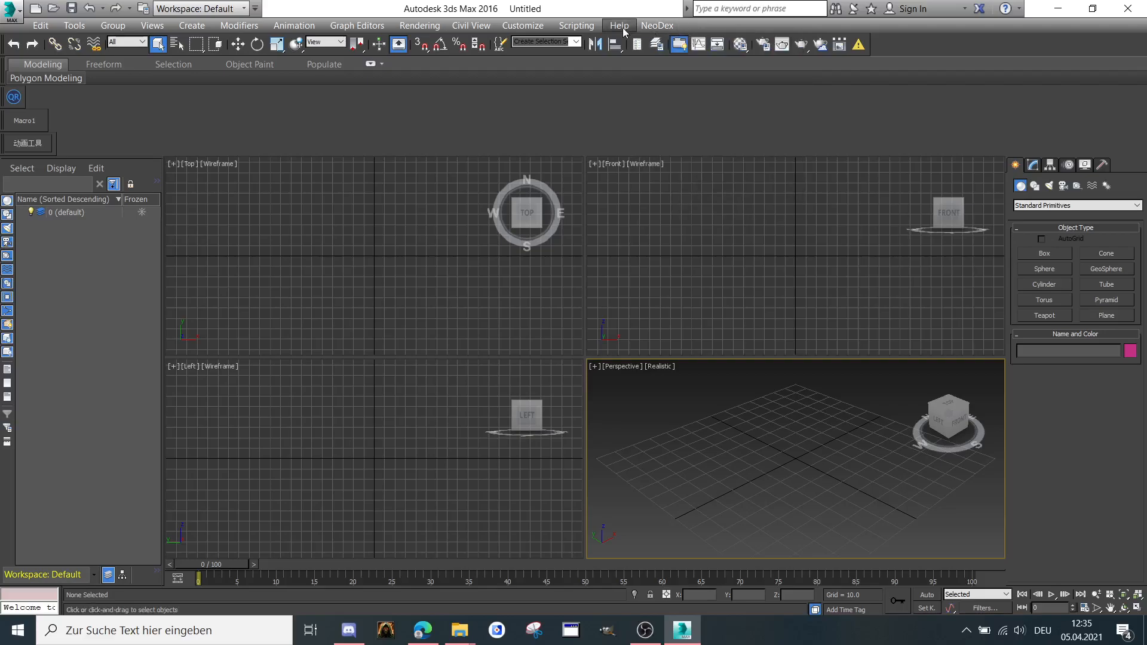
mouse_move(659, 20)
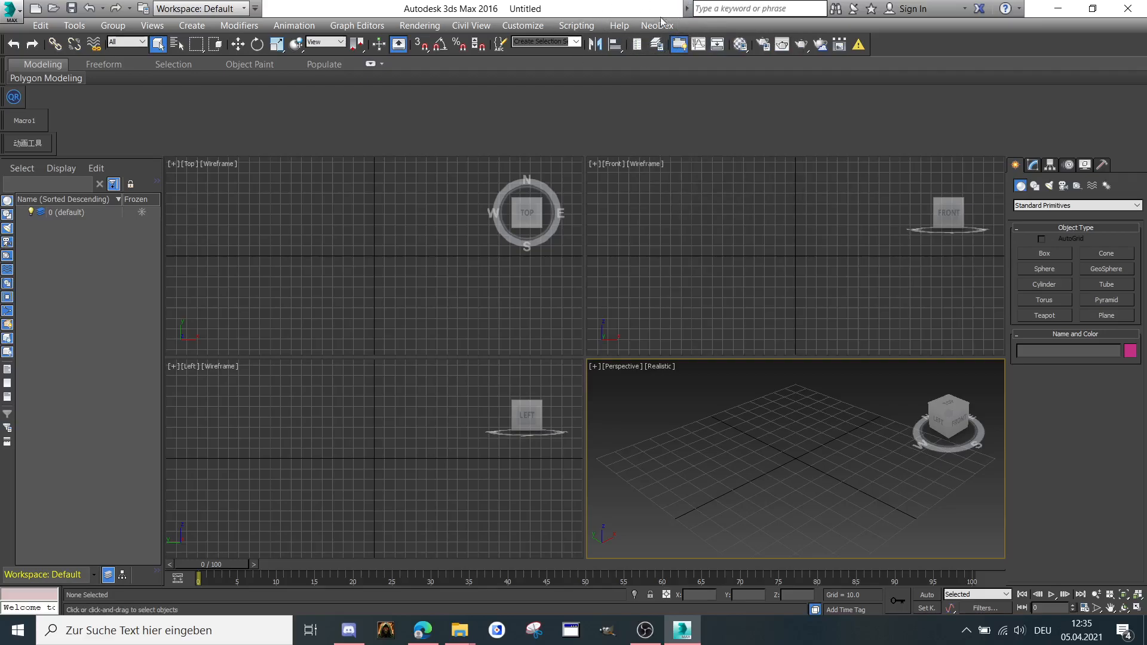
left_click(655, 25)
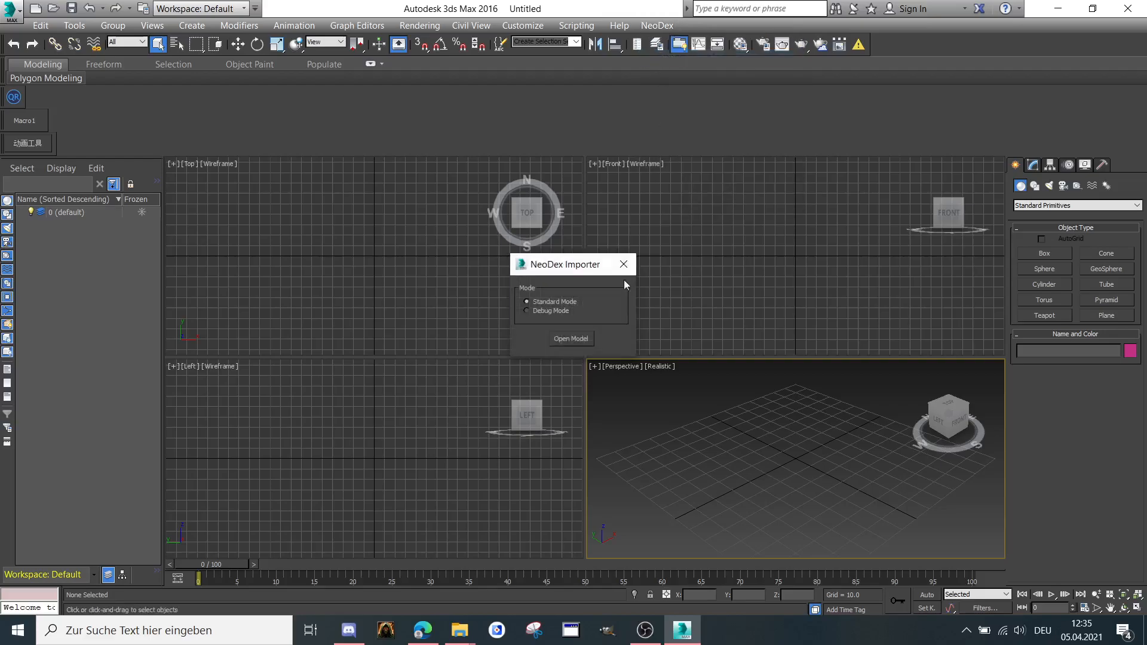
- Open VegetaXenoSSJ4.mdx from the Warcraft 3 > VegetaXenoSSJ4 folder in the importer
left_click(571, 338)
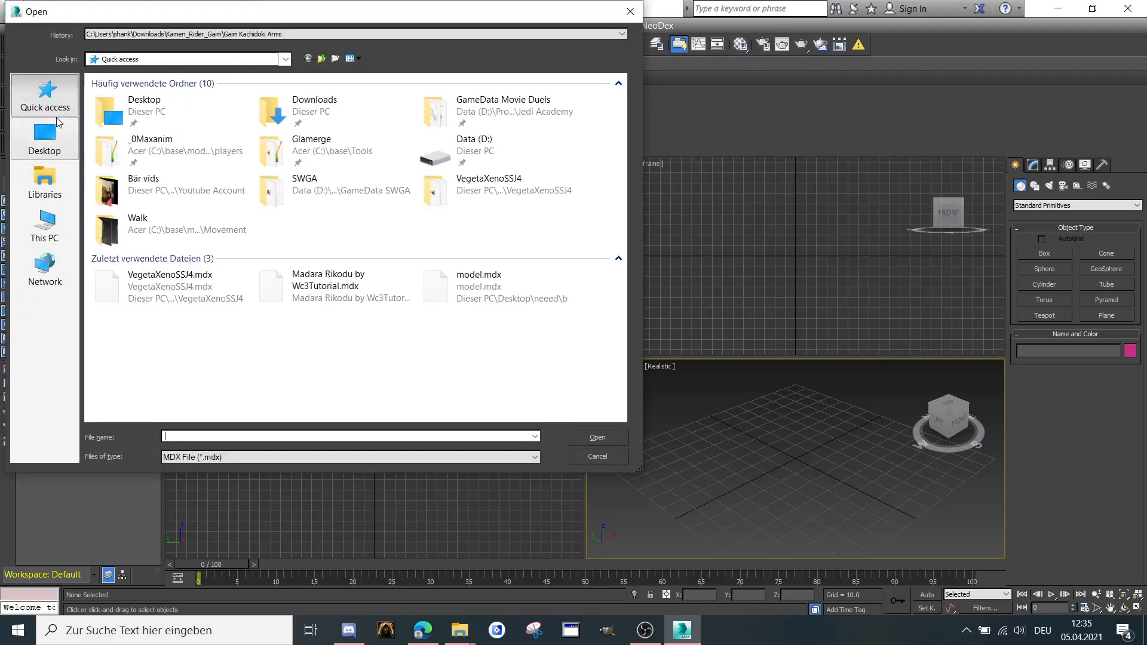
left_click(44, 139)
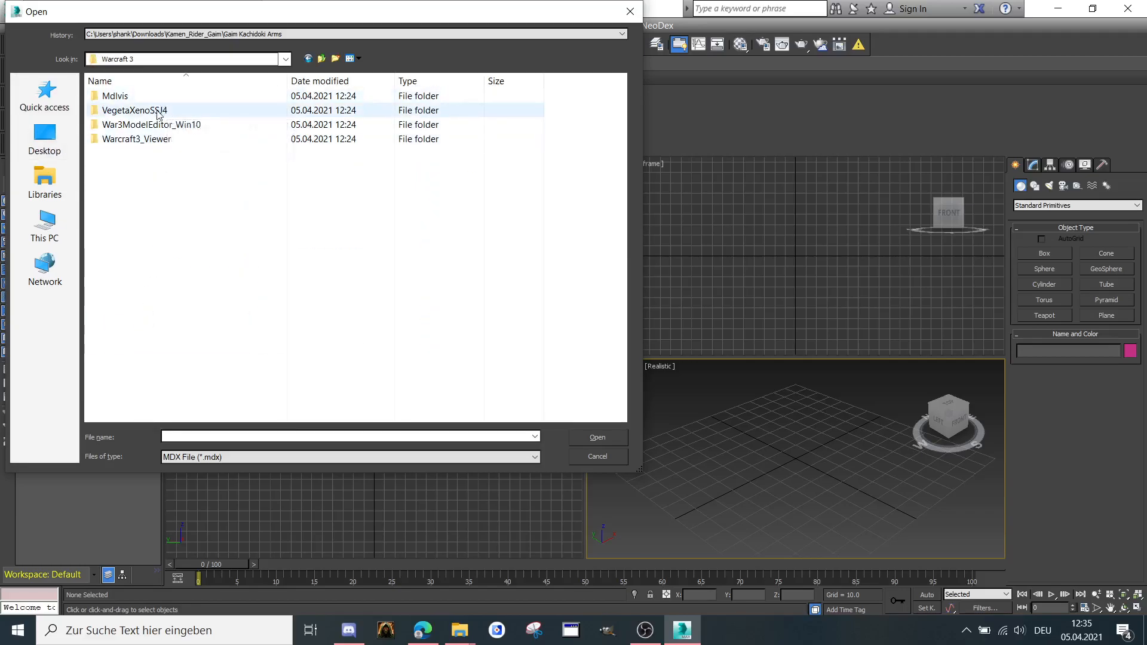
double_click(135, 110)
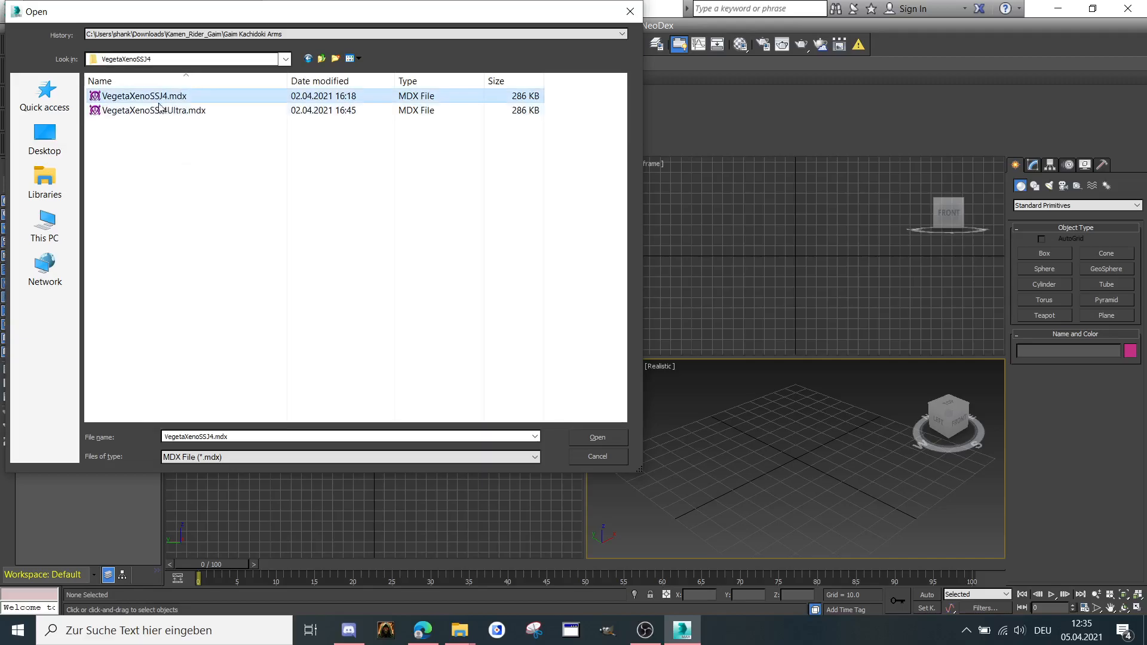
left_click(597, 437)
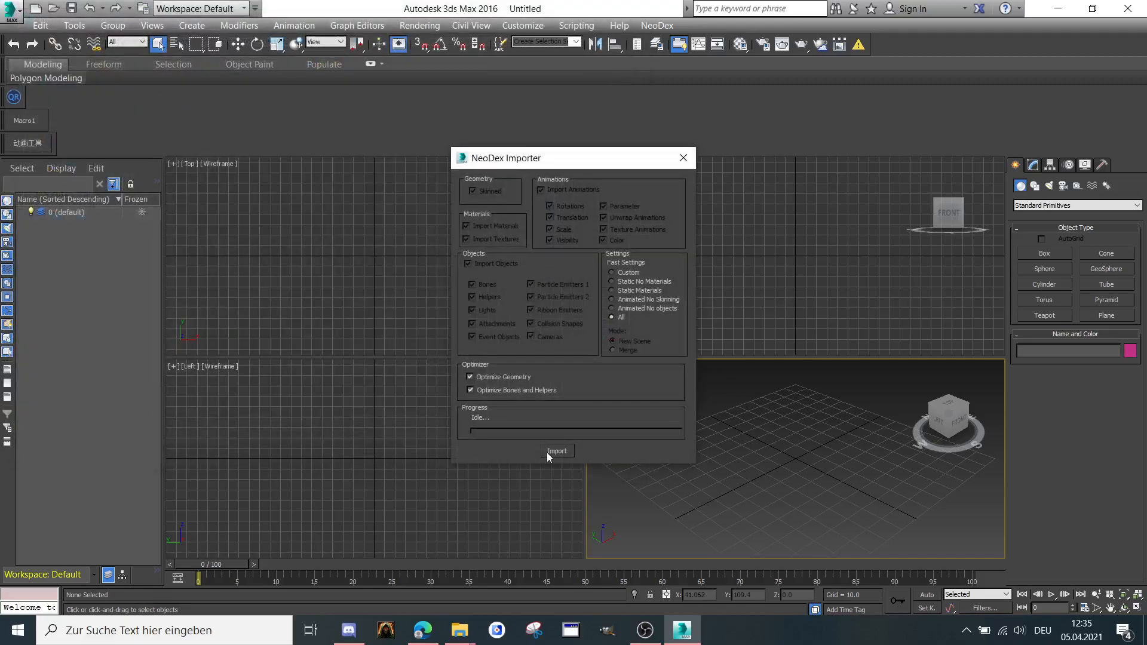
- Import with Fast Settings All into a New Scene, dismiss 'Done!', and scrub the animation
left_click(556, 451)
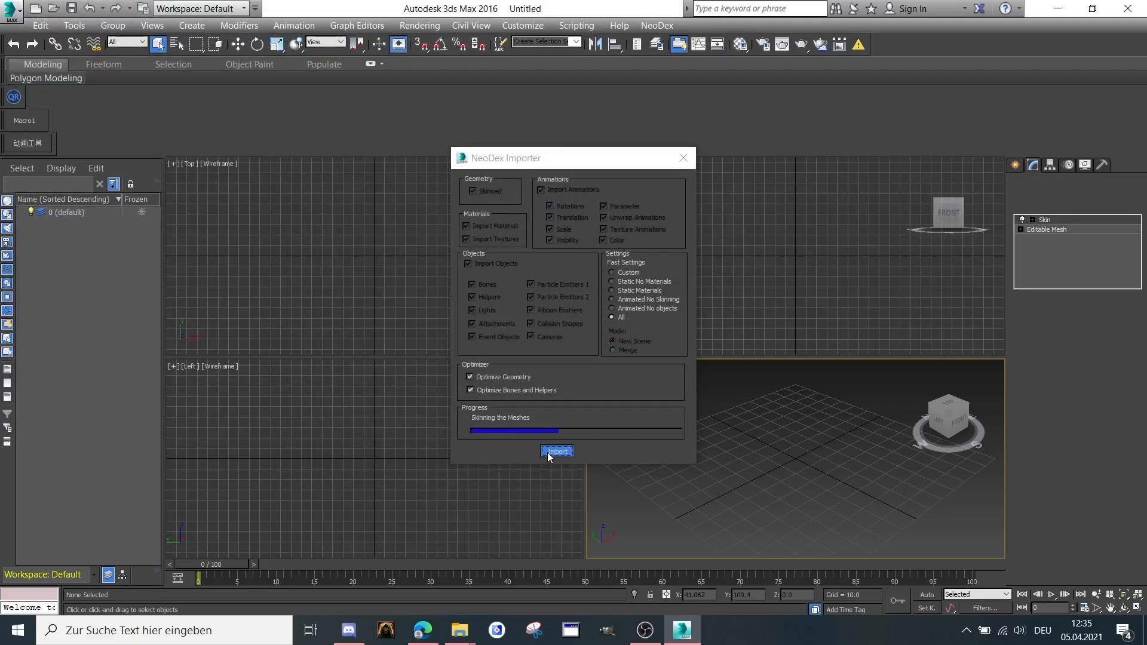
left_click(556, 450)
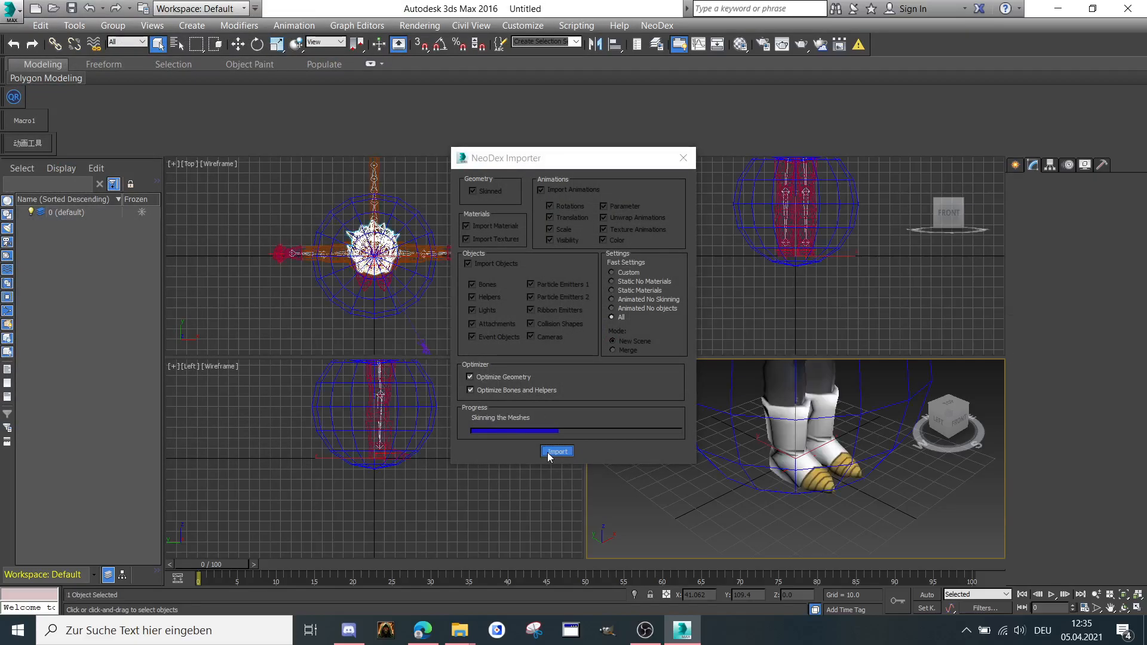
left_click(556, 451)
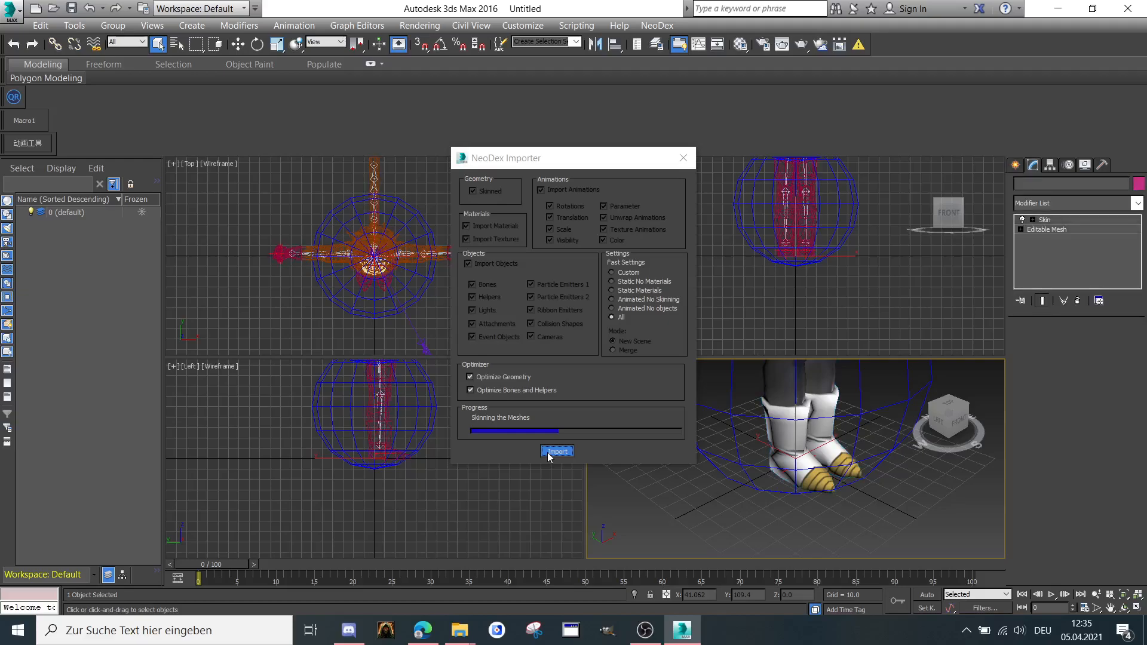
left_click(556, 450)
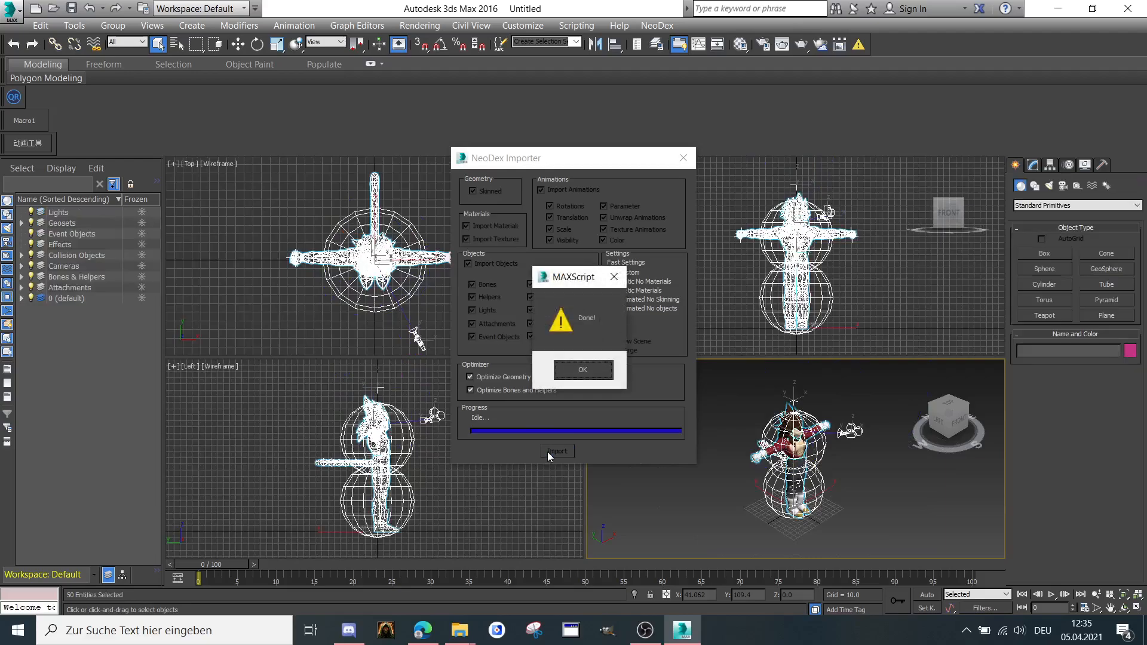
left_click(581, 369)
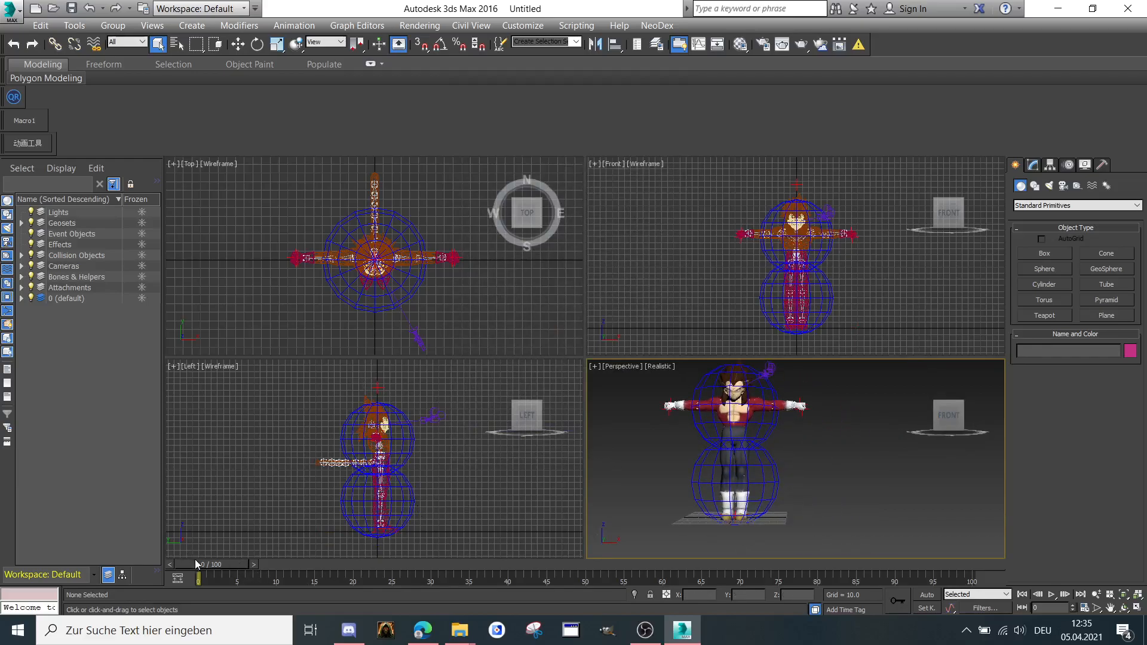
left_click_drag(197, 564, 293, 564)
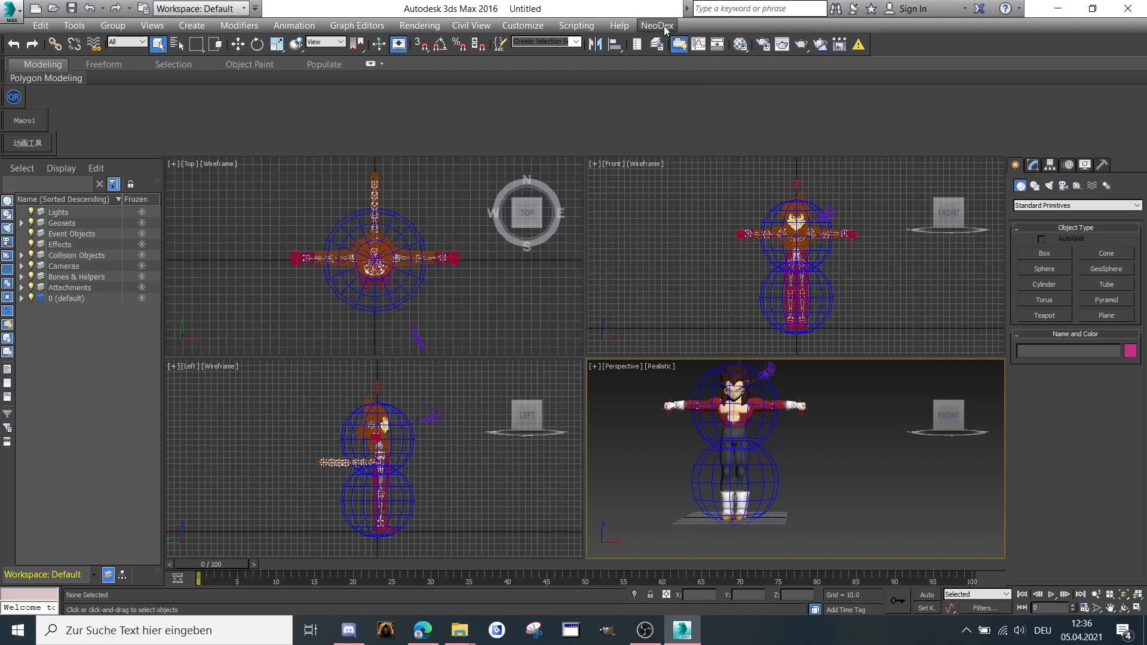
- Load Dissipate in NeoDex's Sequence Manager and scrub to its last frame
left_click(655, 26)
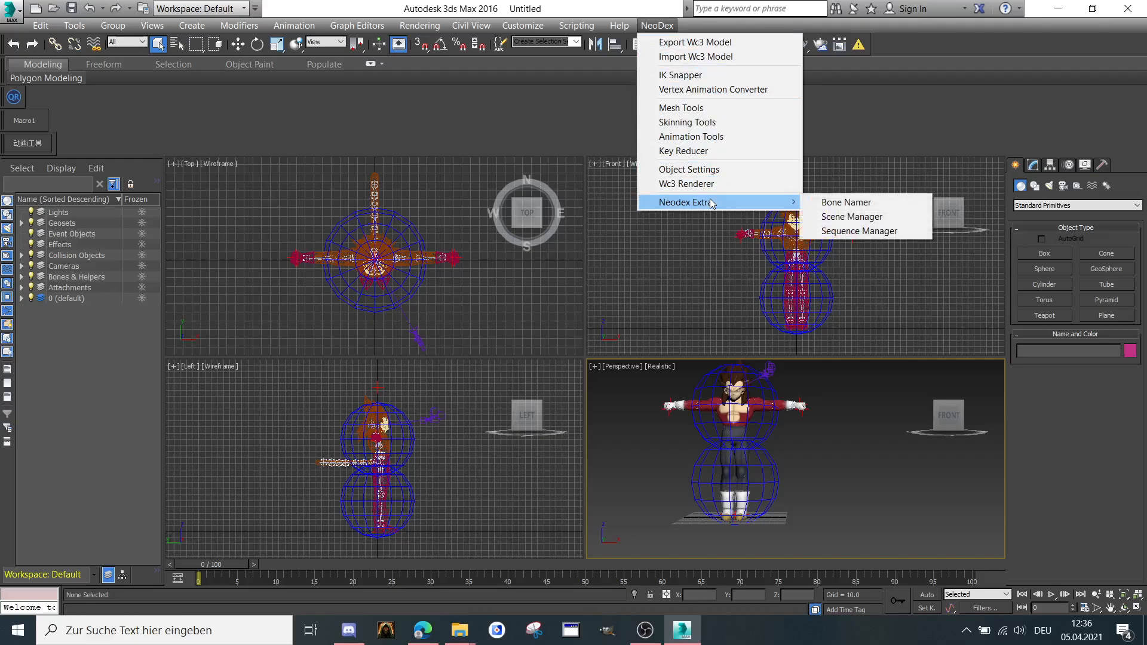
left_click(858, 231)
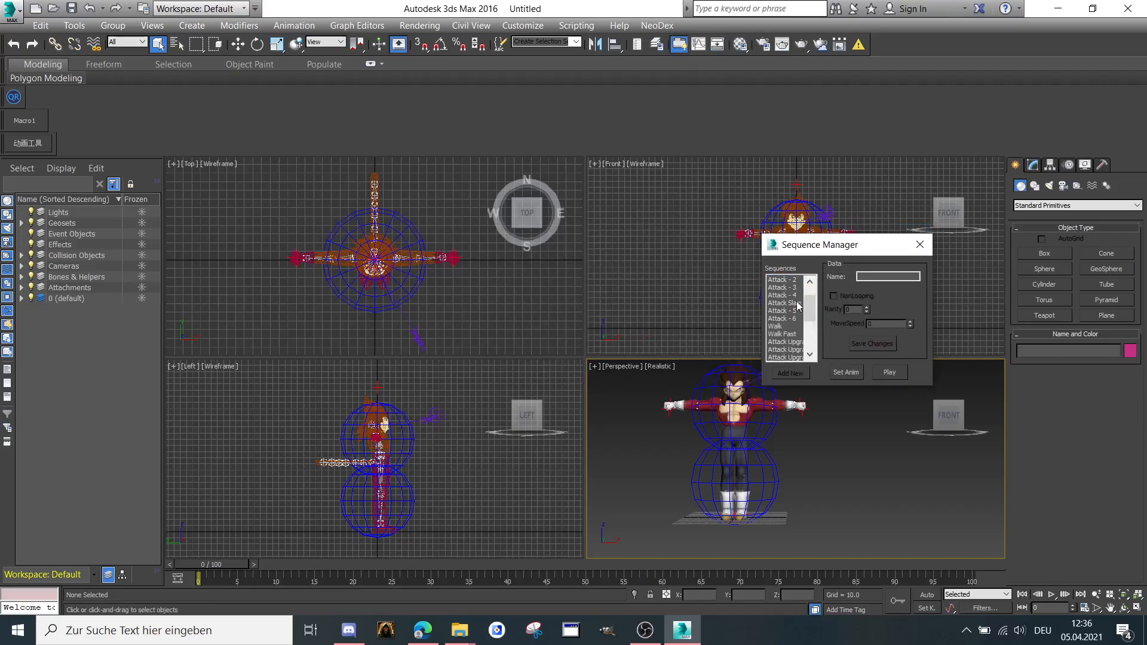
scroll("down", 3)
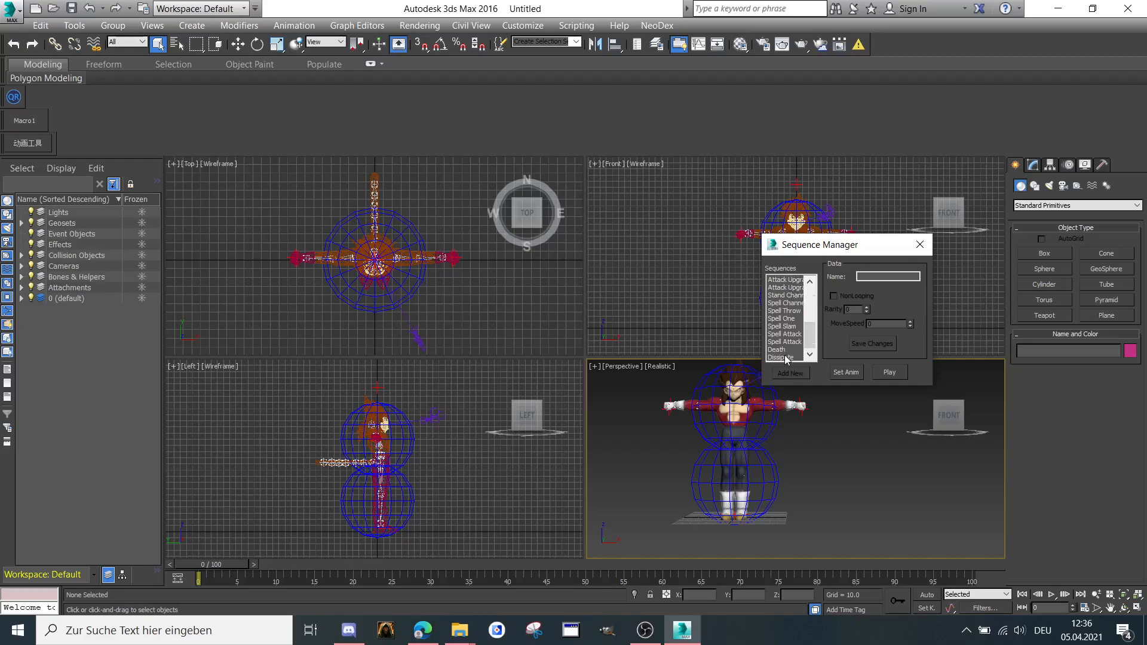
left_click(782, 358)
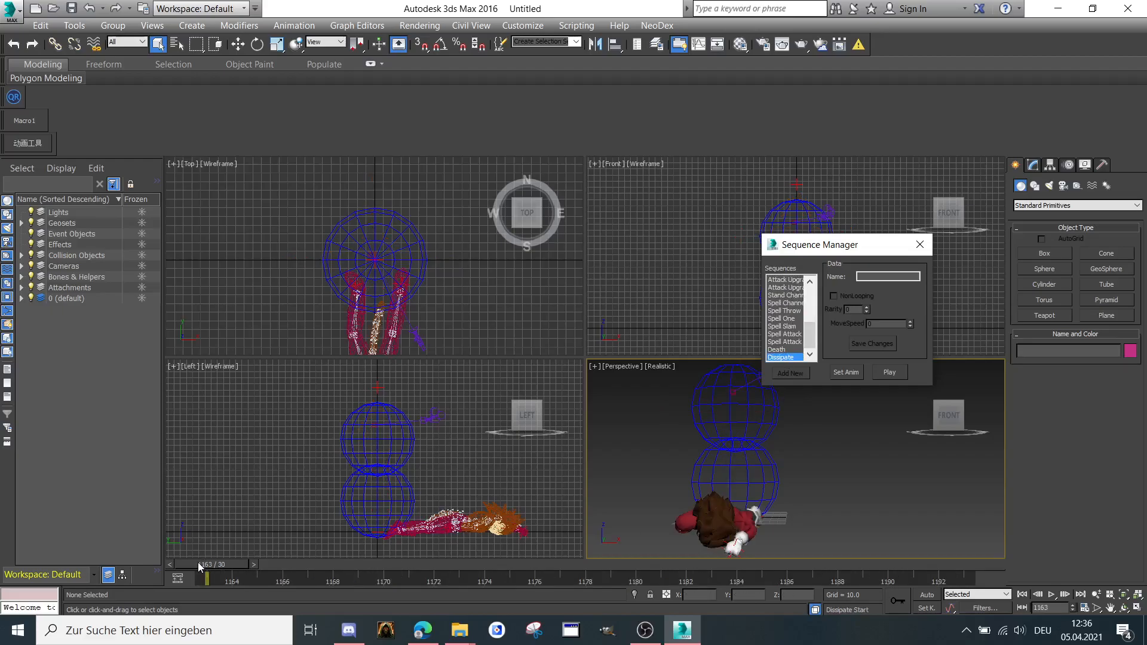
left_click_drag(208, 578, 837, 577)
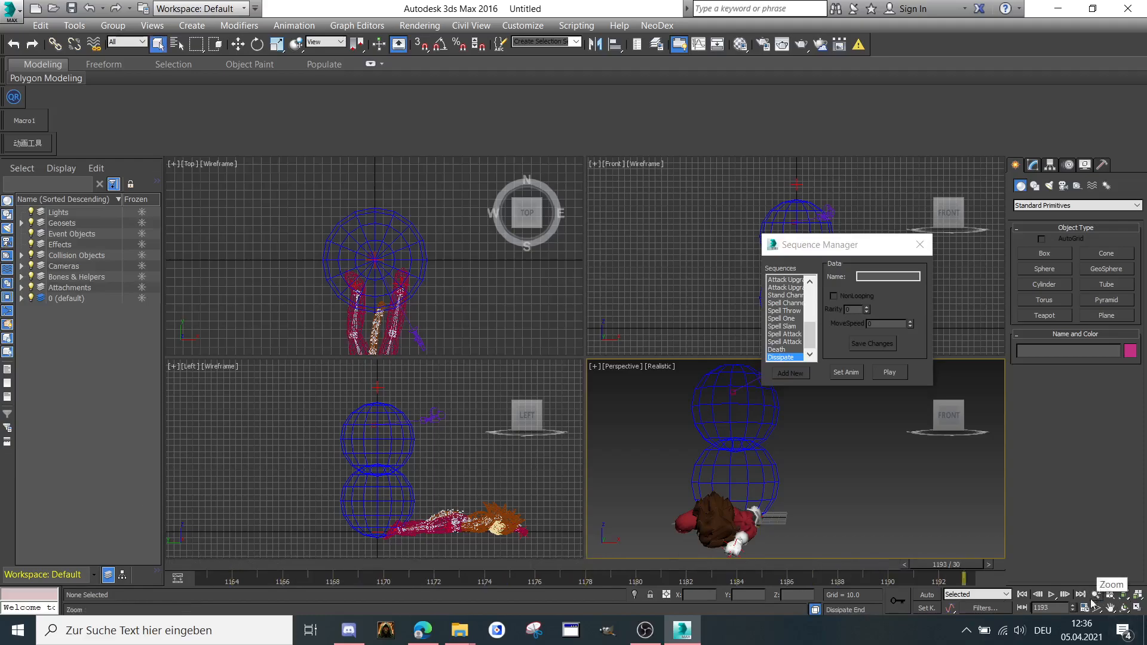
- Set Time Configuration to frames 0–1193 and return the slider to frame 0
left_click(1086, 608)
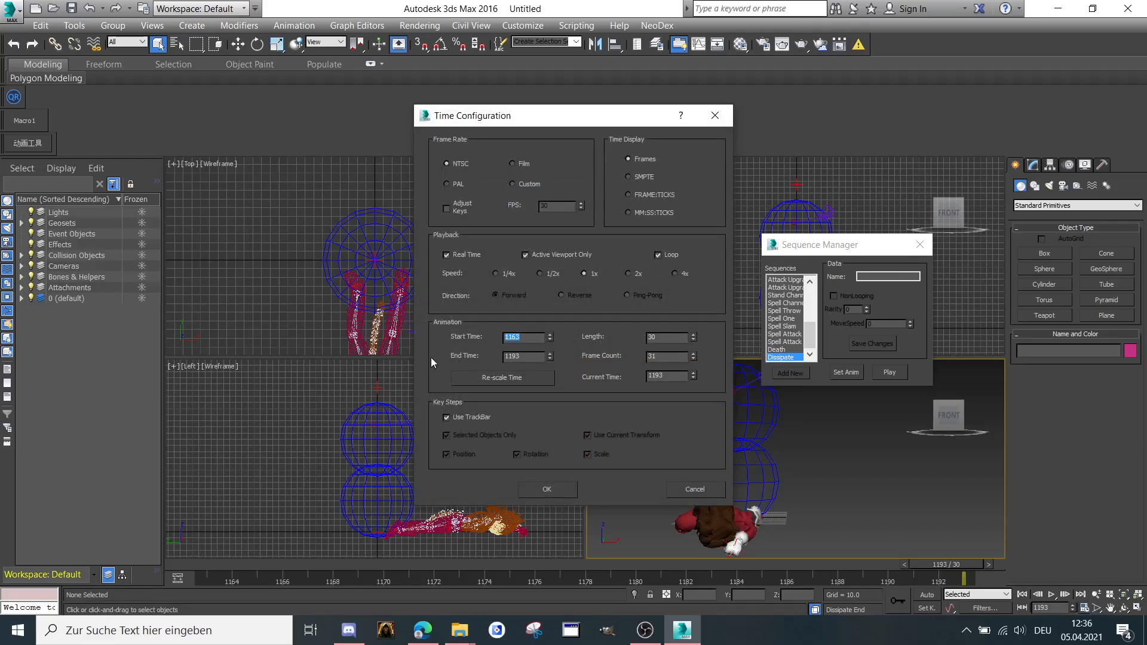
left_click(502, 378)
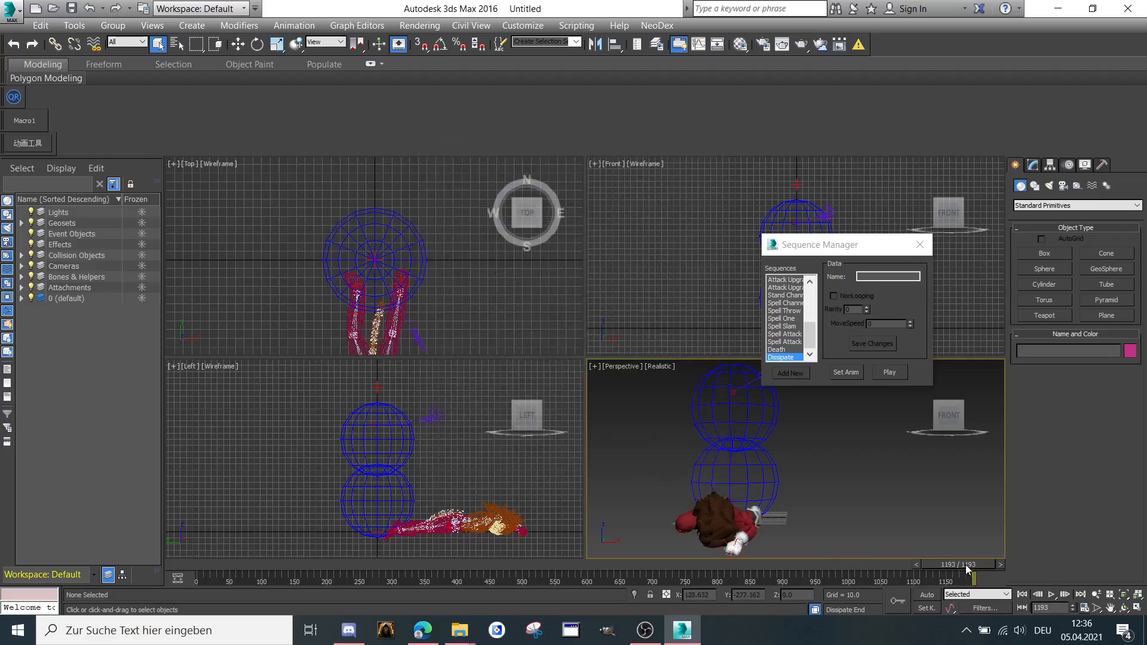
left_click_drag(966, 563, 293, 563)
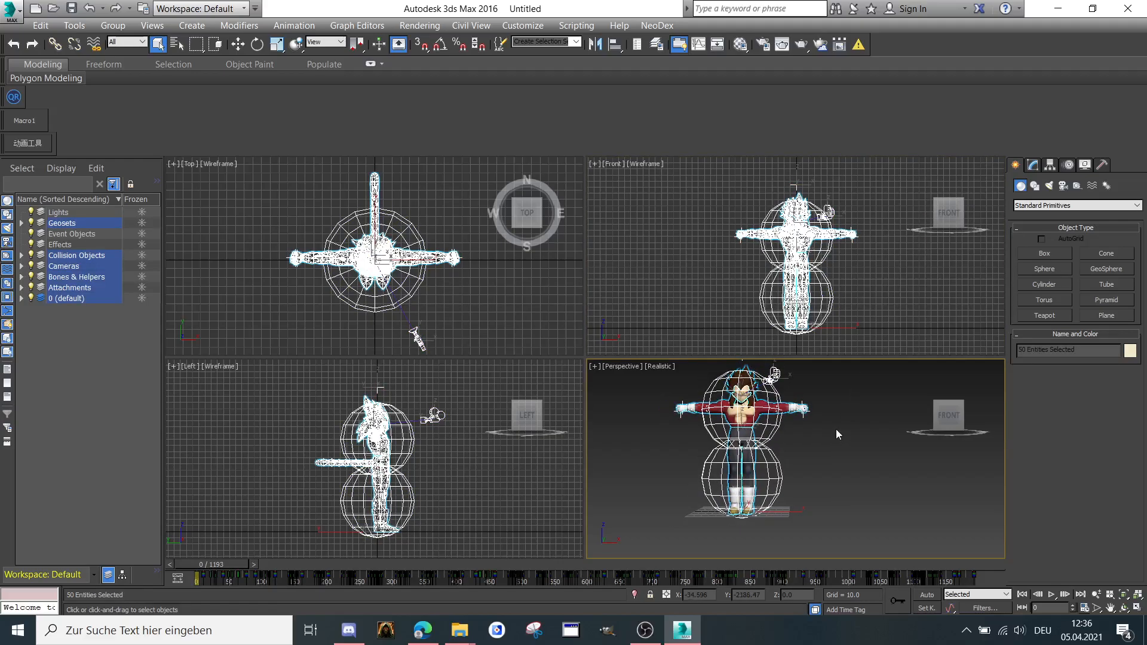
- Export Selected as FBX named 'Ve...' into Warcraft 3 > VegetaXenoSSJ4
left_click(10, 7)
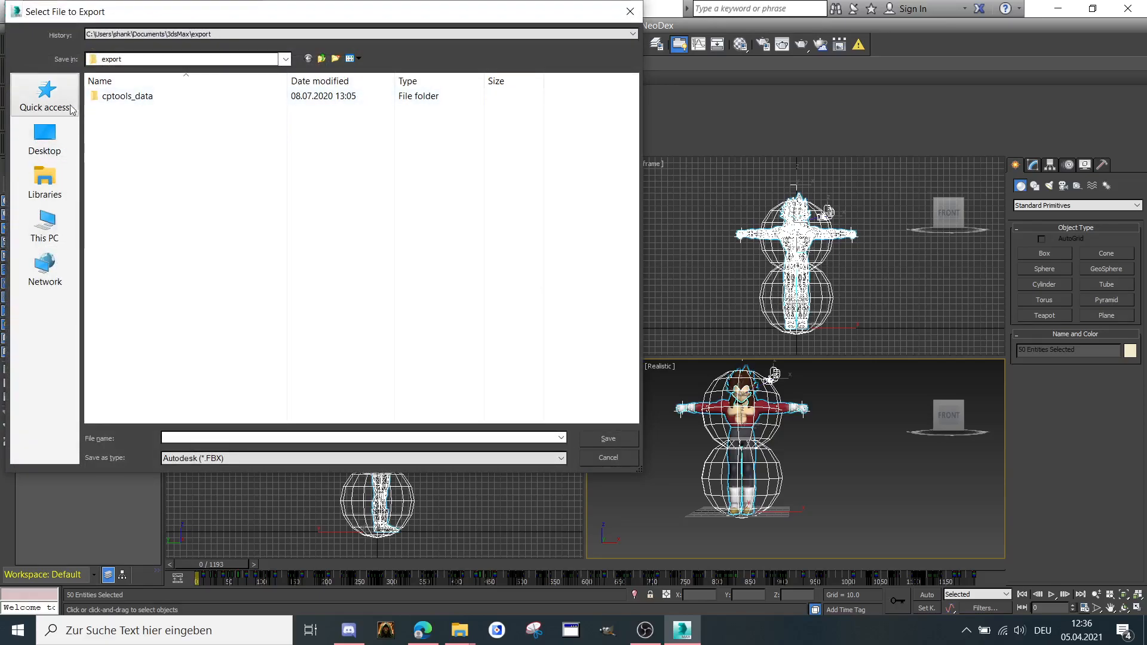
left_click(44, 139)
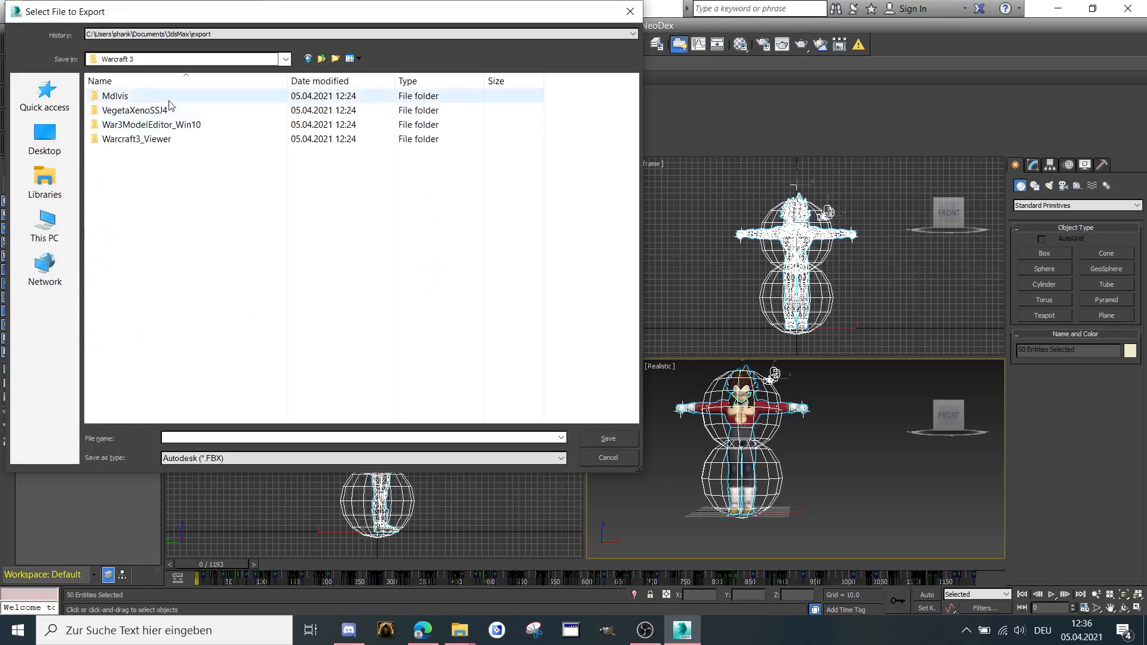
double_click(138, 110)
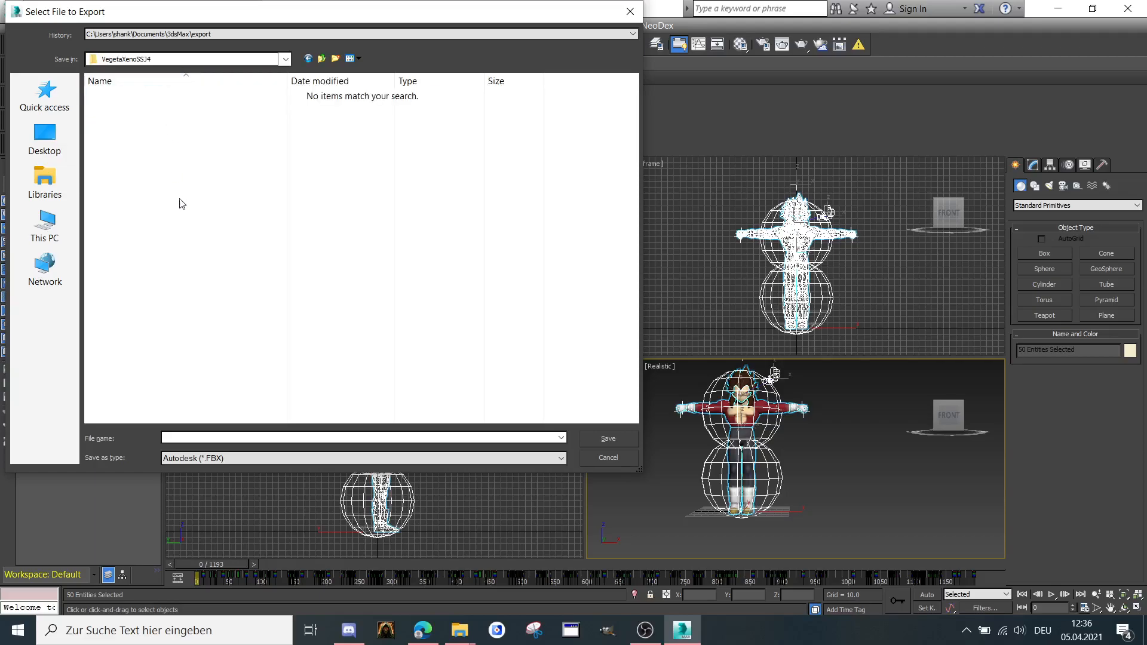
type("VegettoSSJ4")
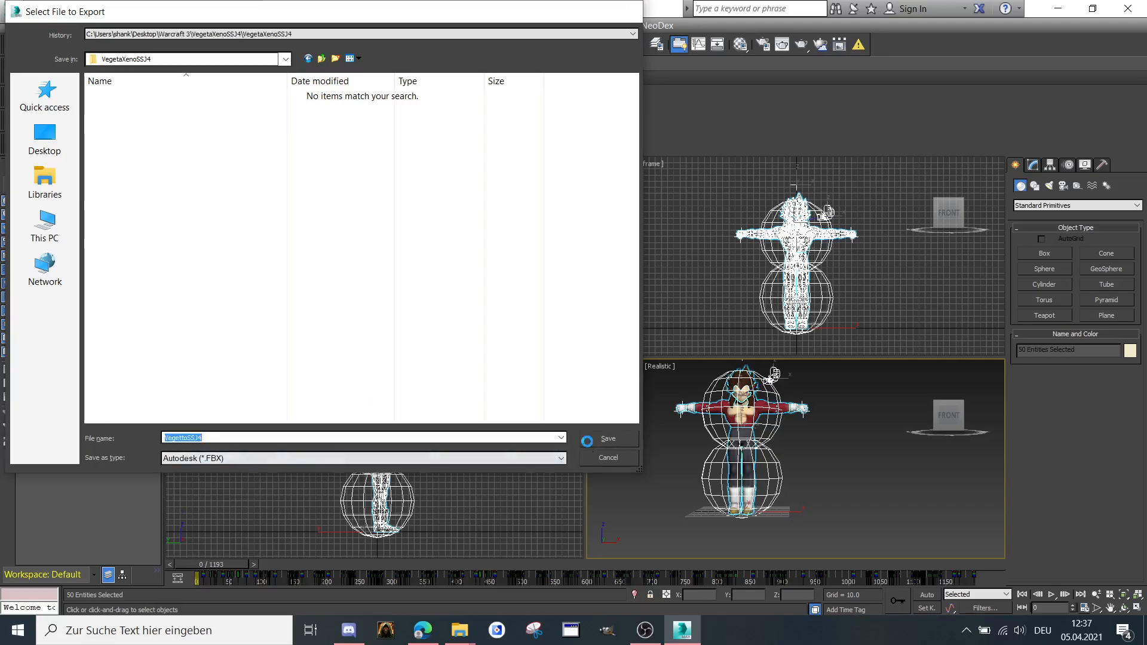
left_click(606, 438)
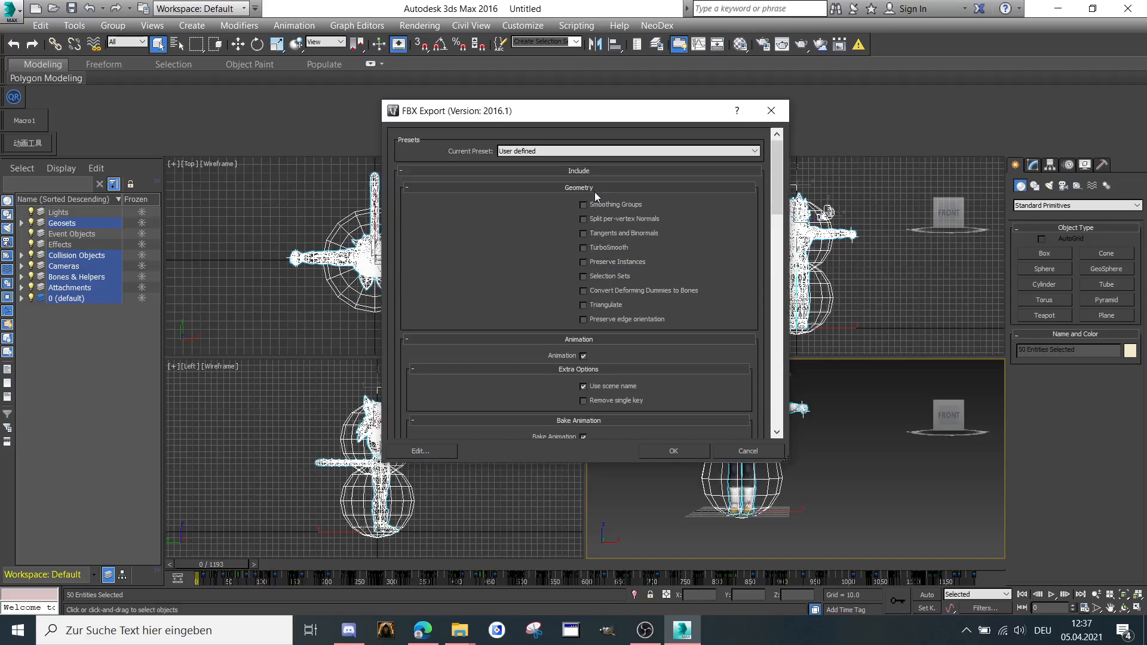
- Set Bake Animation to Start 0, End 1193, Step 1 in the FBX Export dialog
scroll("down", 3)
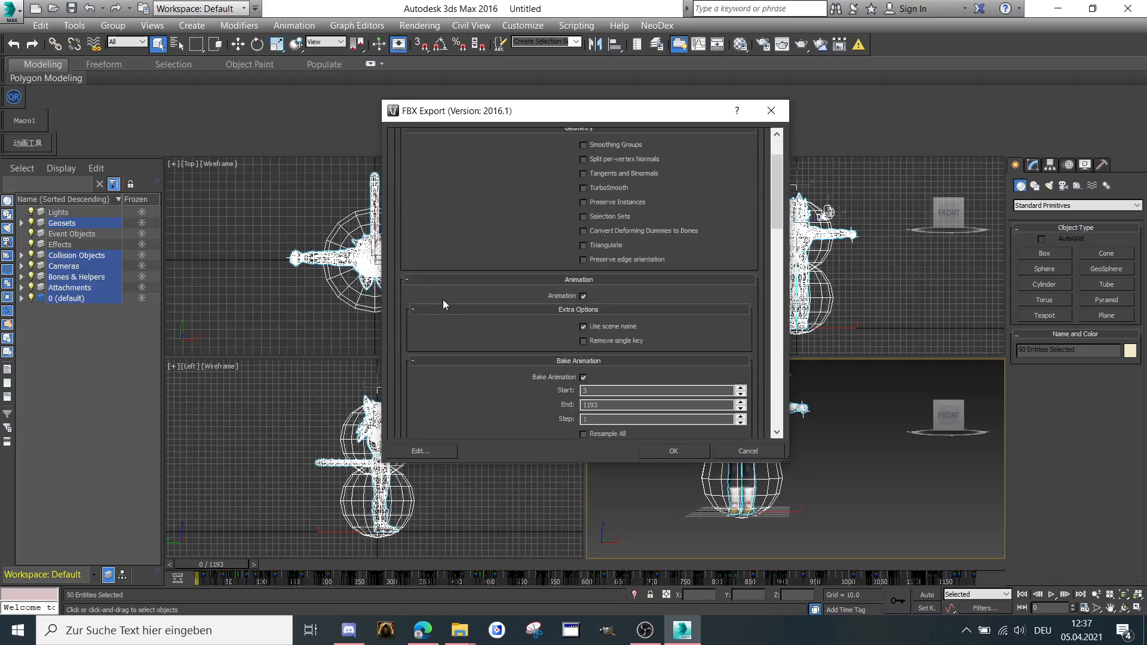
scroll("down", 3)
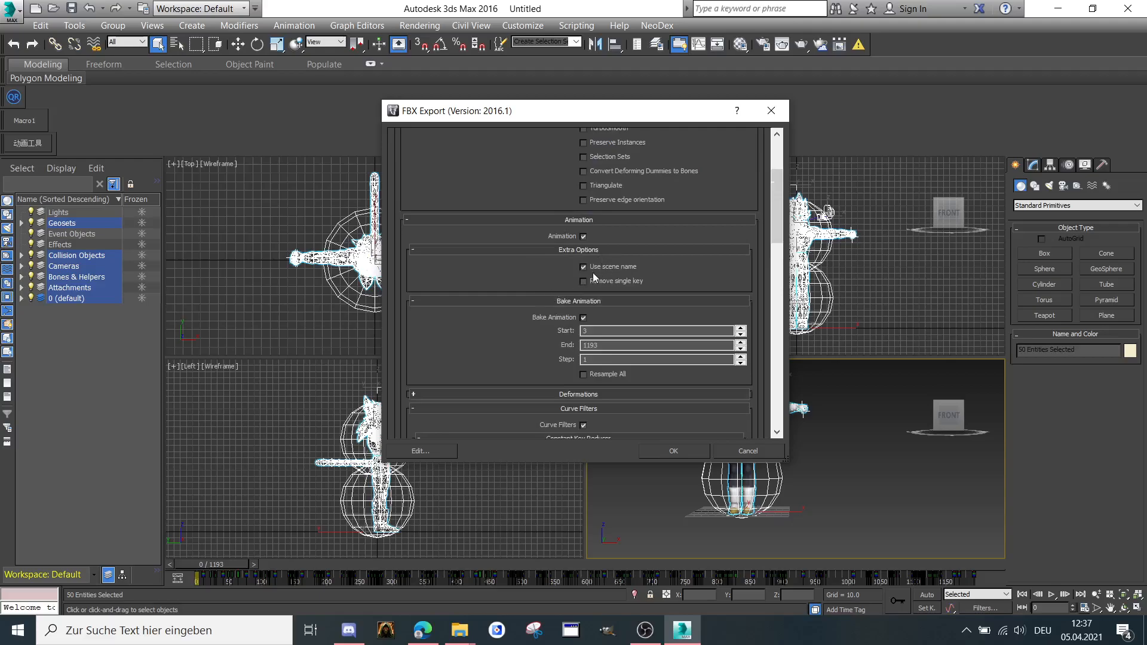
scroll("down", 3)
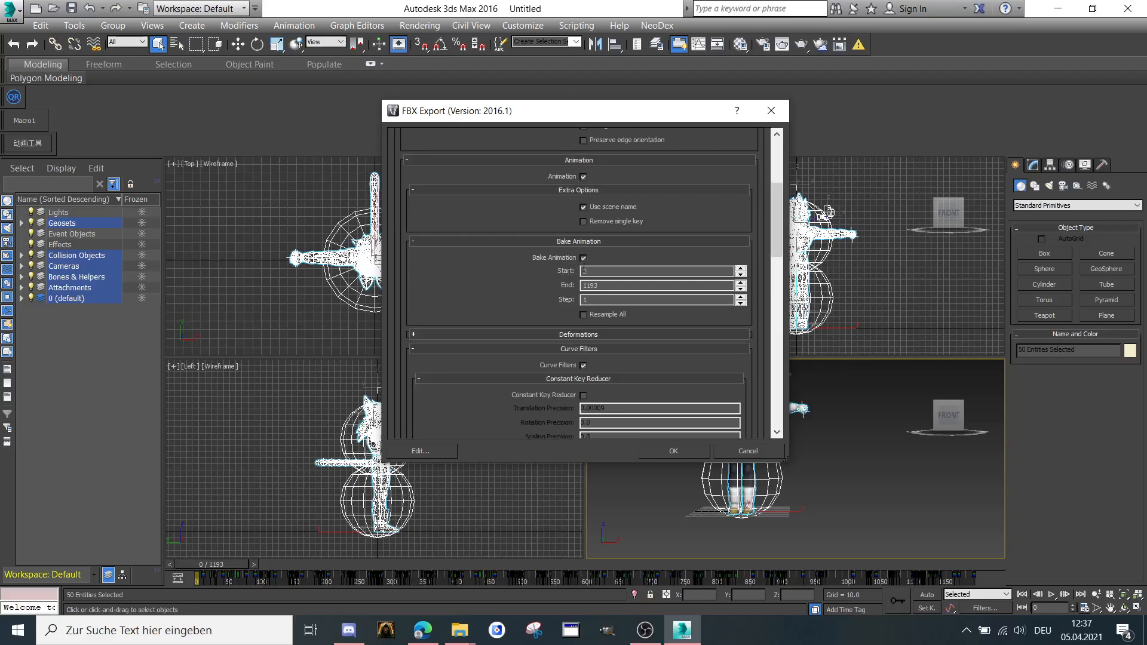
type("3")
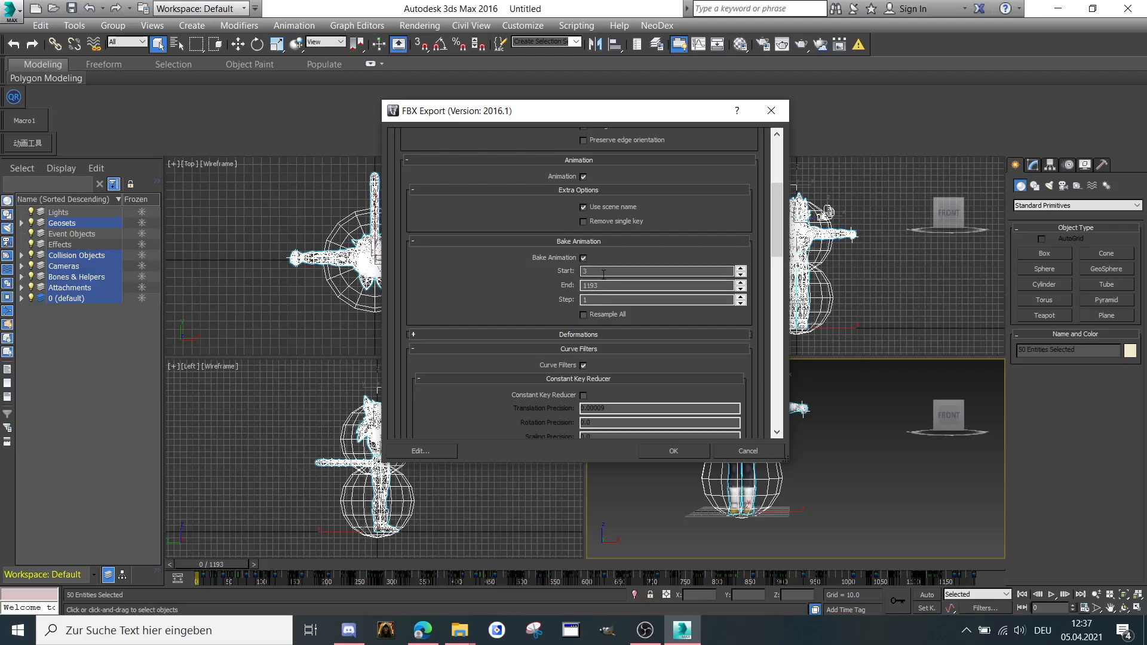
left_click(655, 271)
type("0")
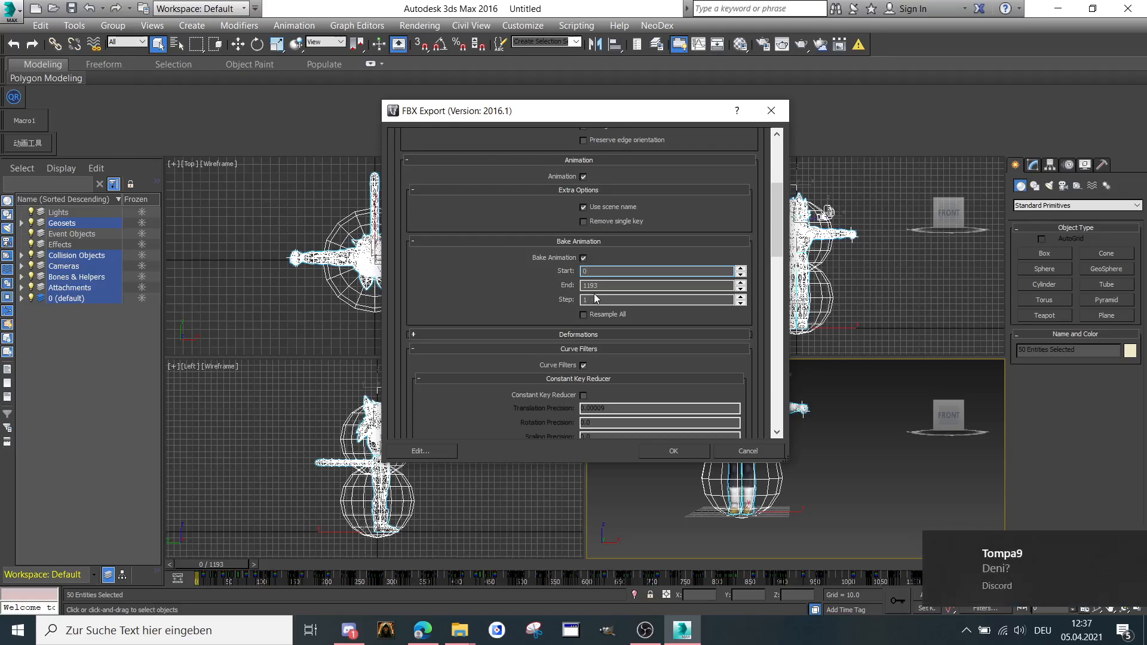
- Expand Deformations, keep Skins and Morphs checked, and confirm the FBX export
scroll("down", 3)
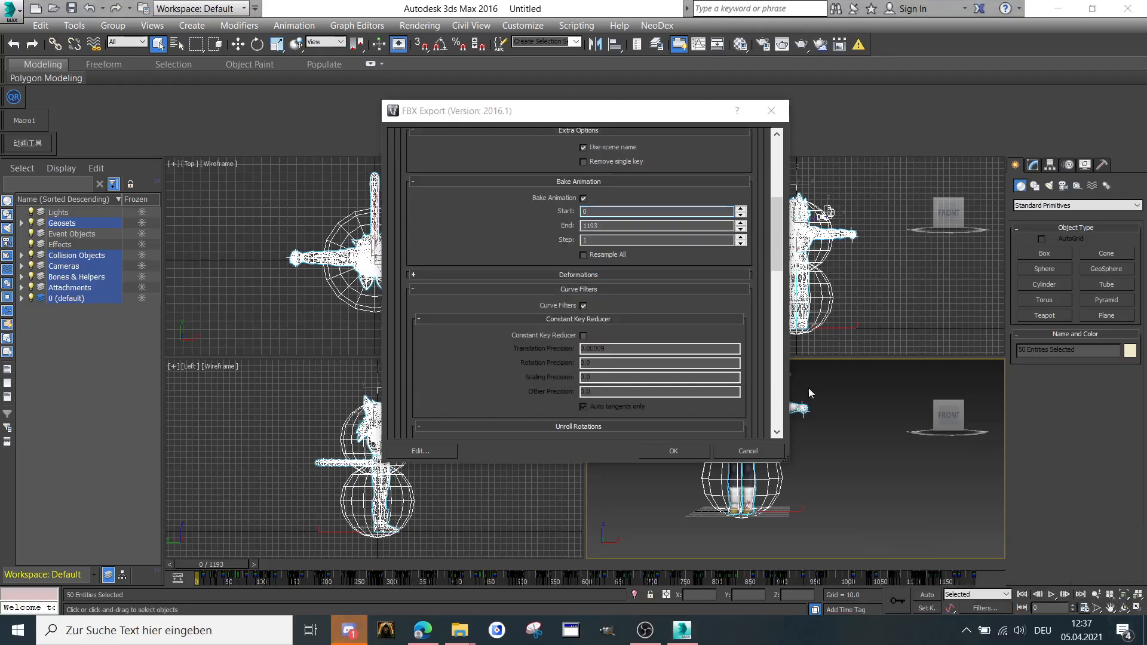
scroll("down", 3)
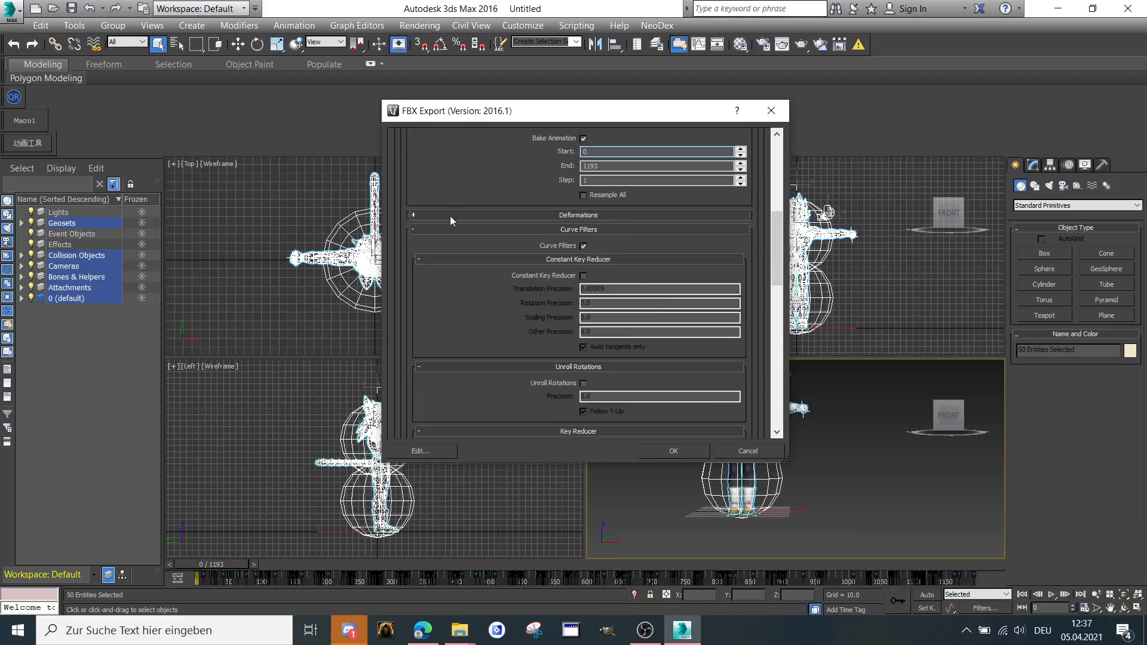
left_click(413, 214)
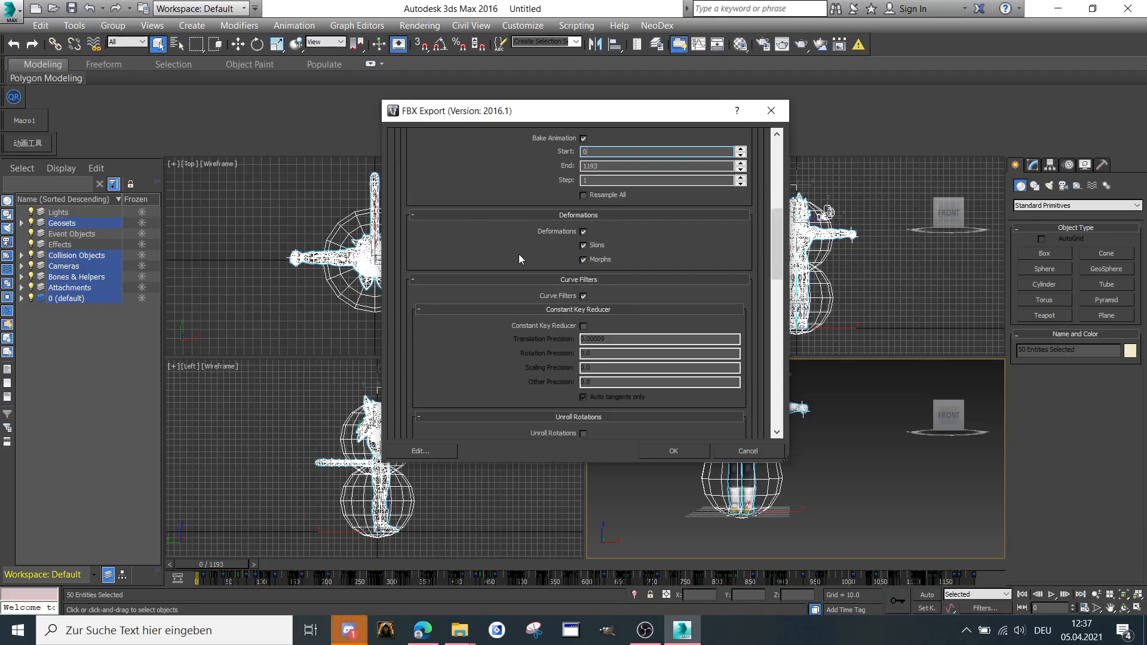
scroll("down", 3)
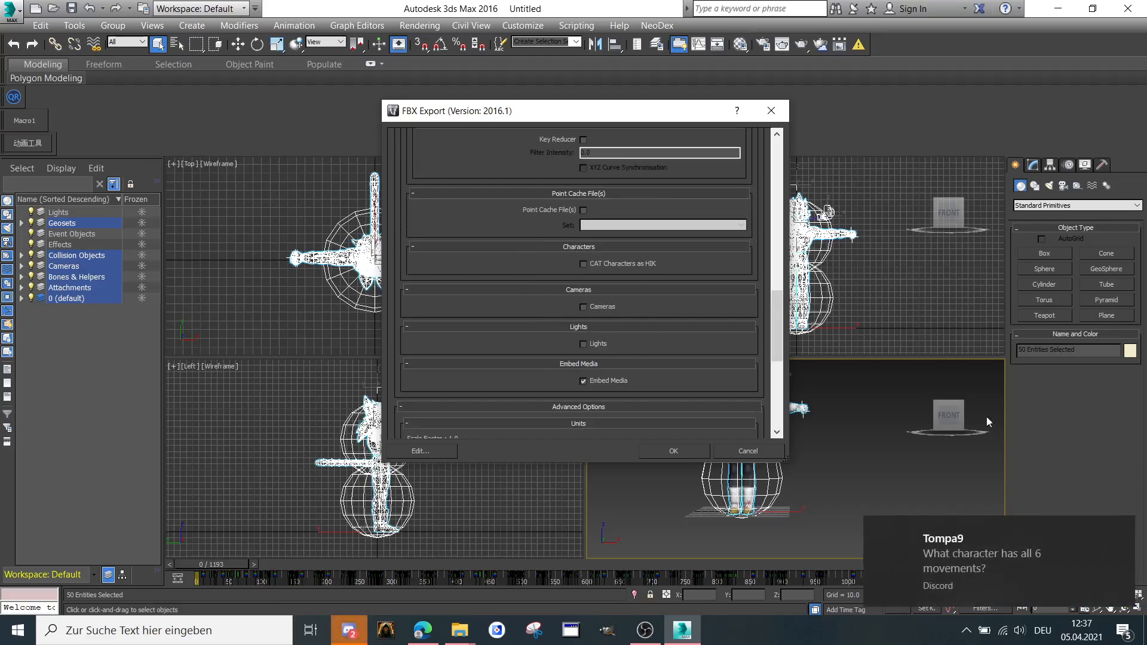
scroll("down", 3)
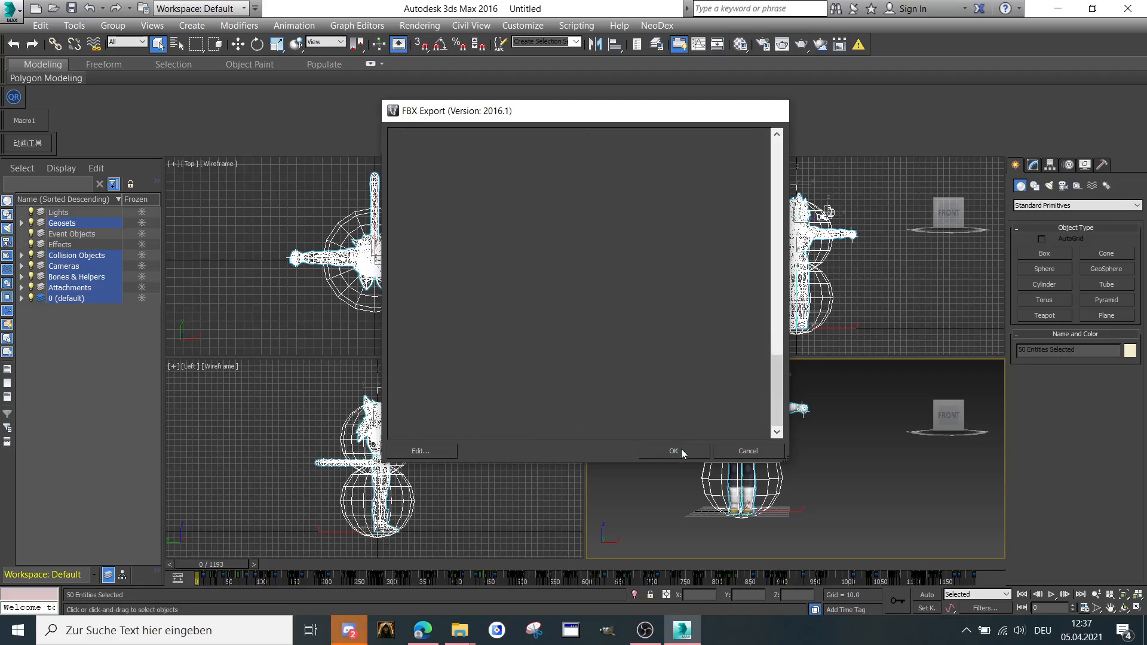
left_click(673, 450)
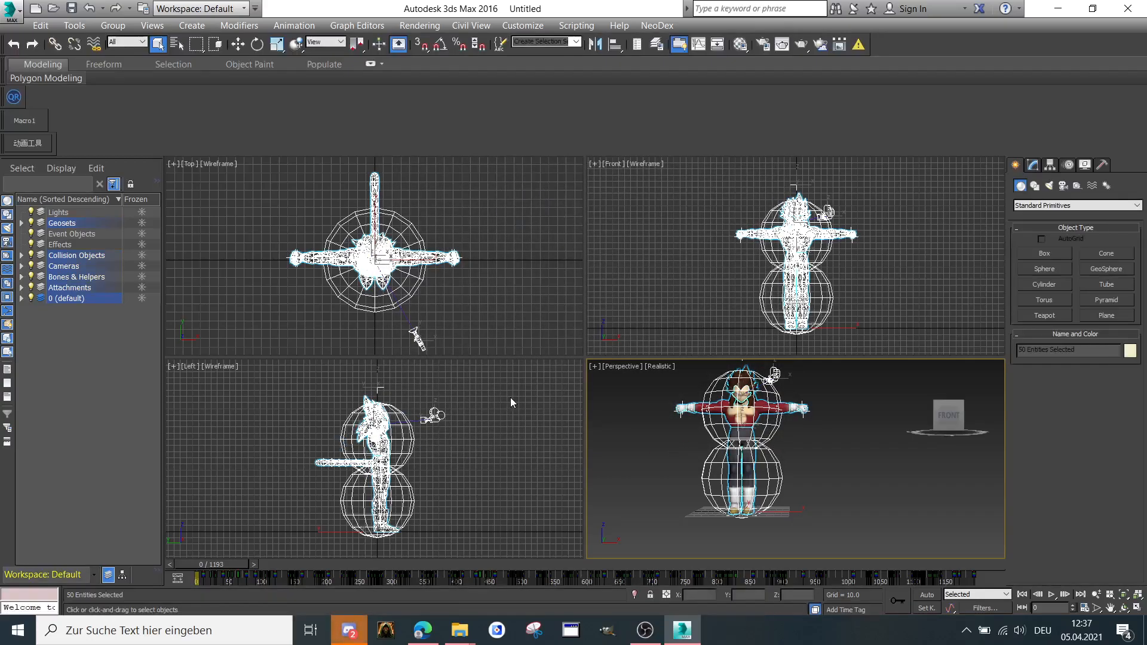